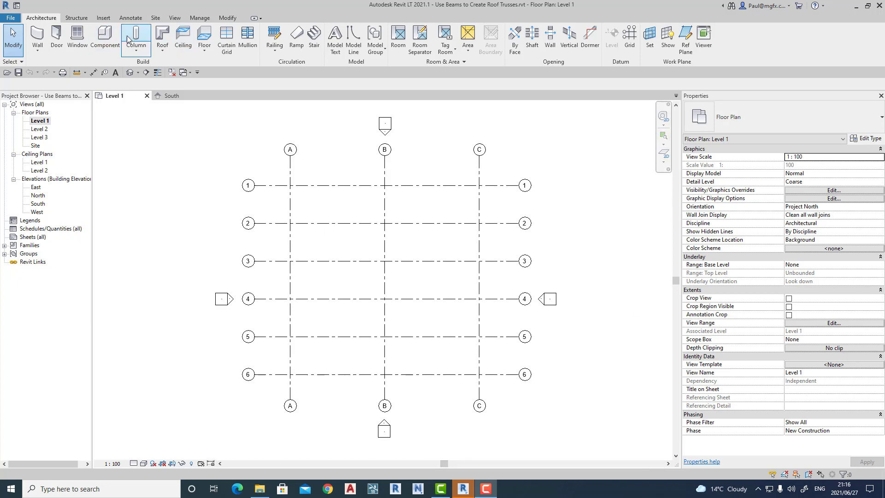
# Step: Switch the ribbon to the Insert tab to reach the family loading tools
pyautogui.click(103, 18)
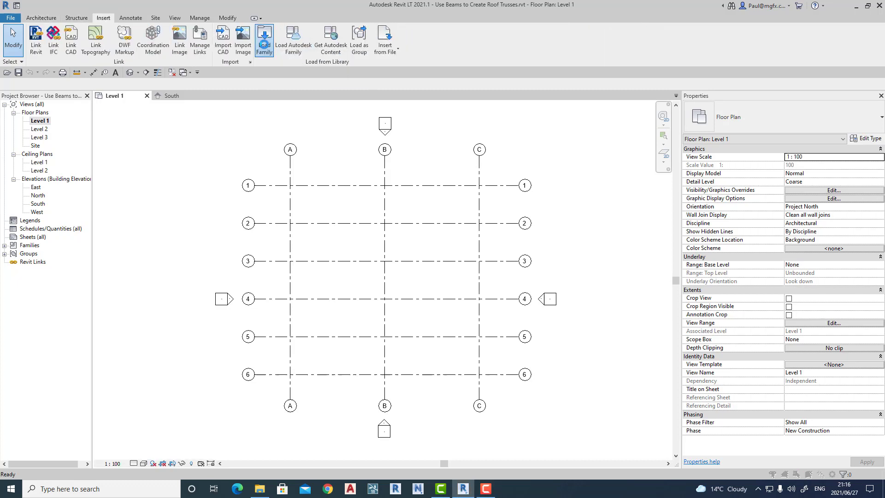
# Step: Start Load Family and browse C:\ProgramData > Autodesk into an English family library
pyautogui.click(264, 37)
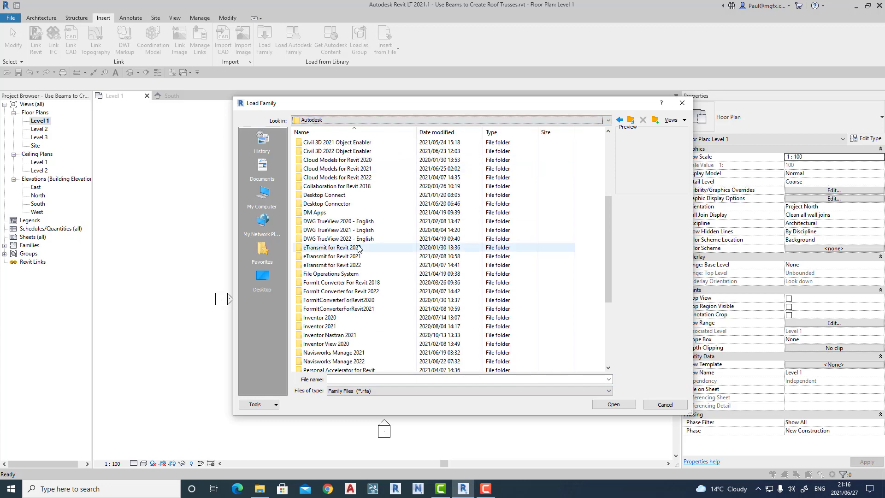
pyautogui.scroll(-3)
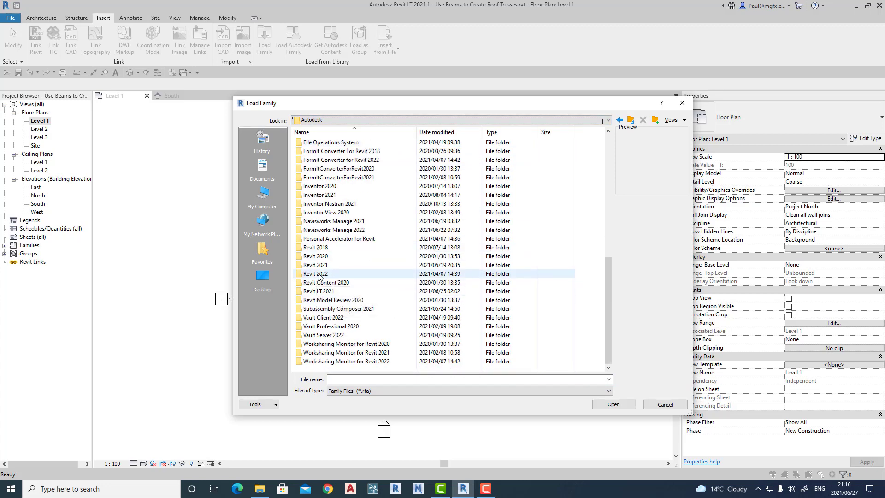
pyautogui.doubleClick(314, 264)
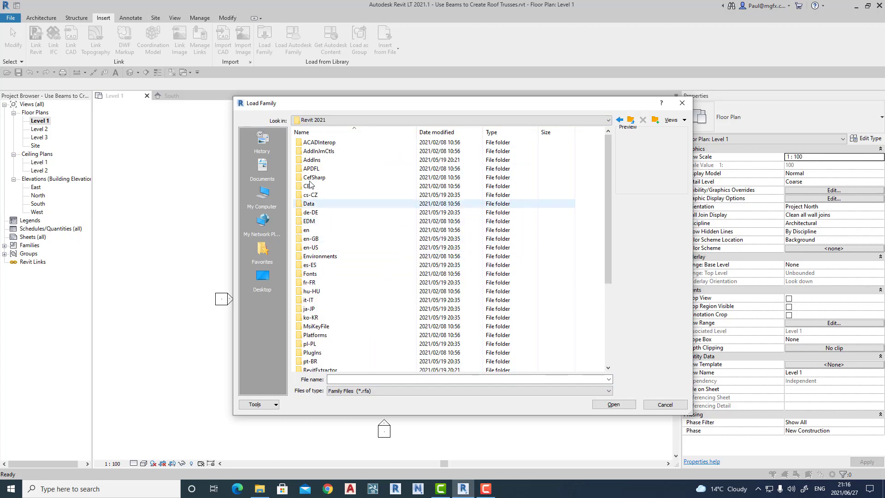
pyautogui.click(608, 120)
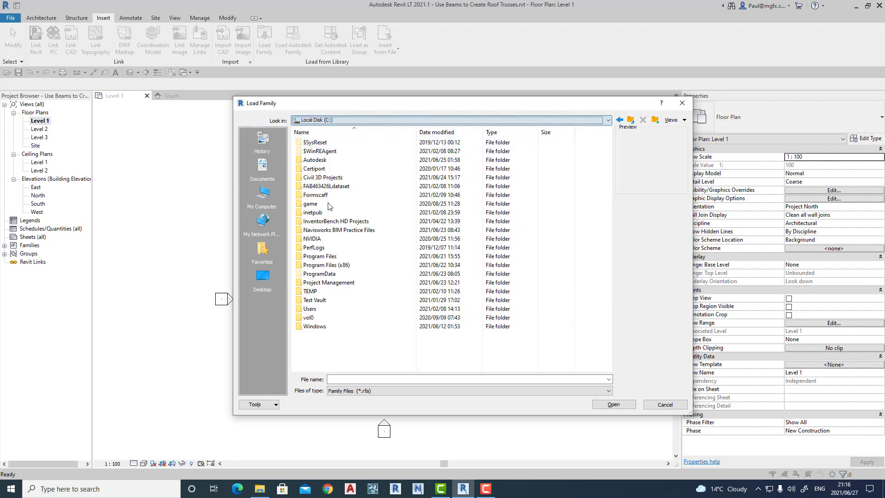
pyautogui.doubleClick(325, 273)
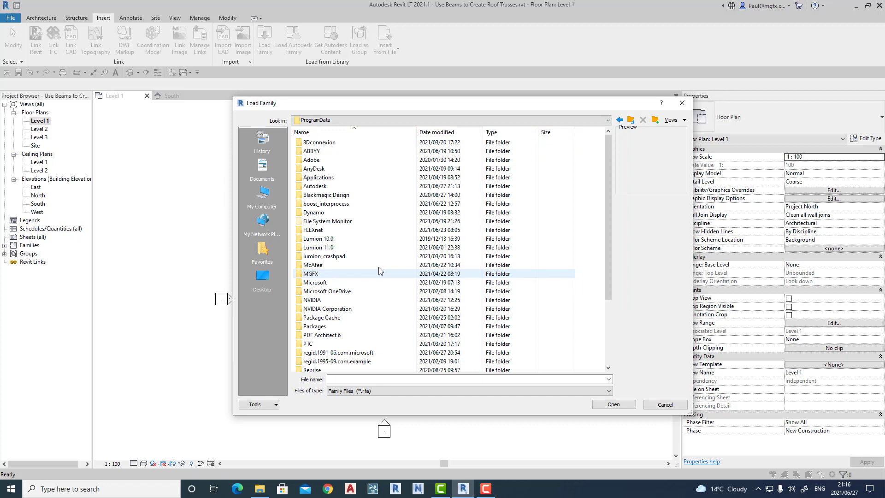
pyautogui.click(318, 177)
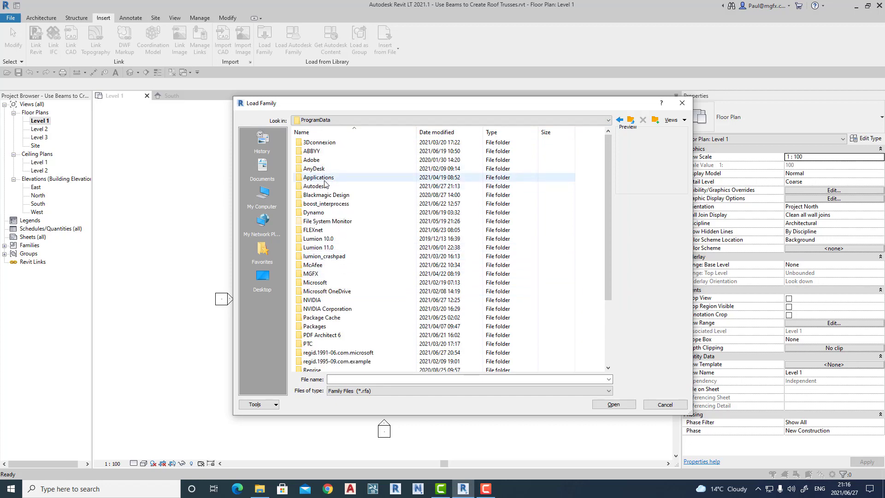
pyautogui.doubleClick(316, 185)
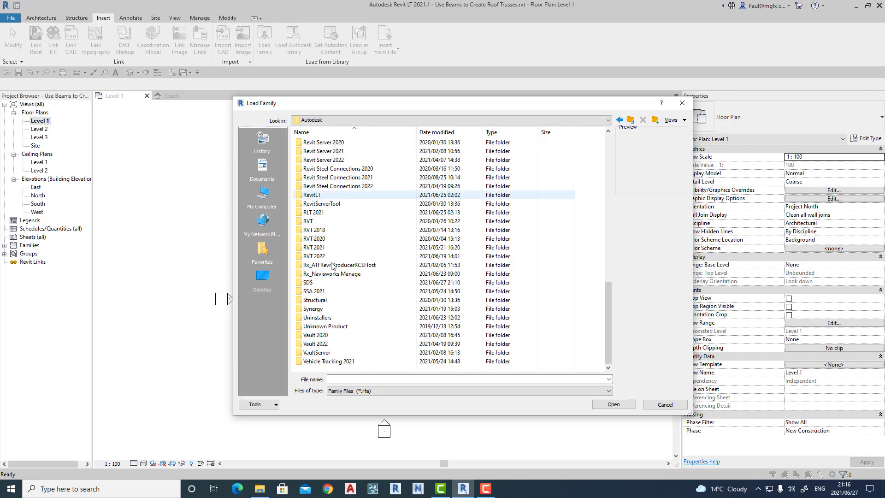
pyautogui.doubleClick(315, 255)
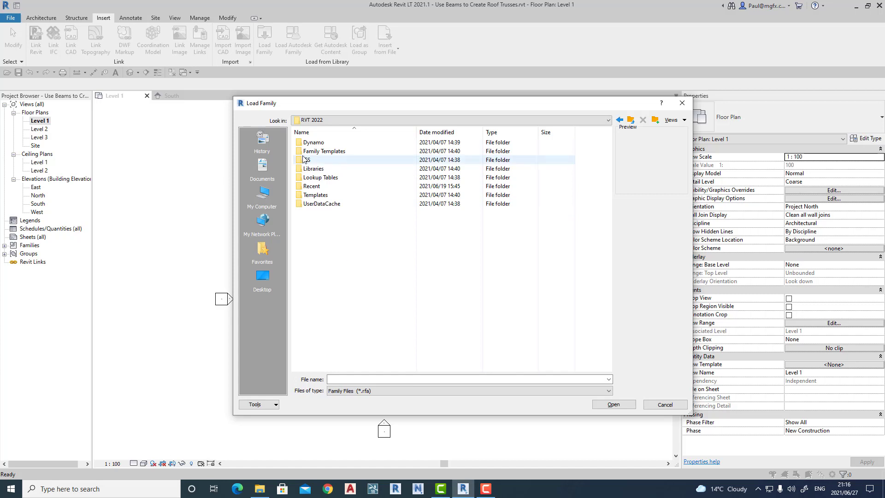
pyautogui.doubleClick(313, 169)
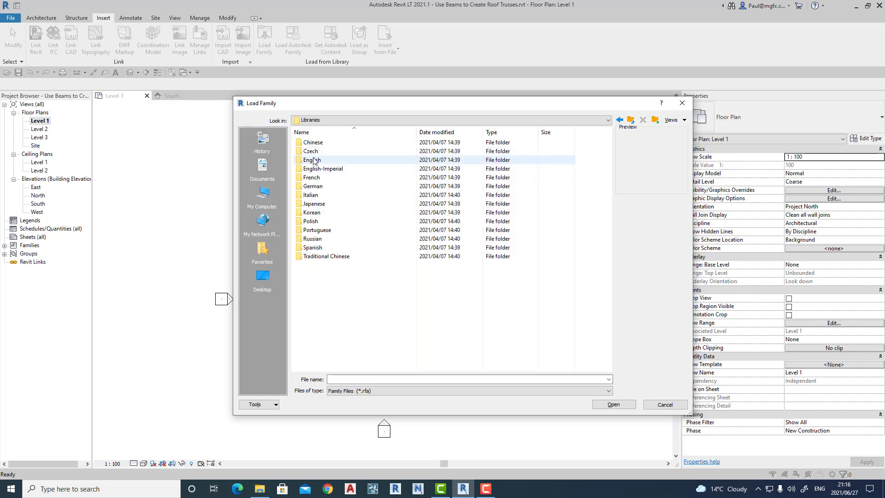
pyautogui.doubleClick(312, 160)
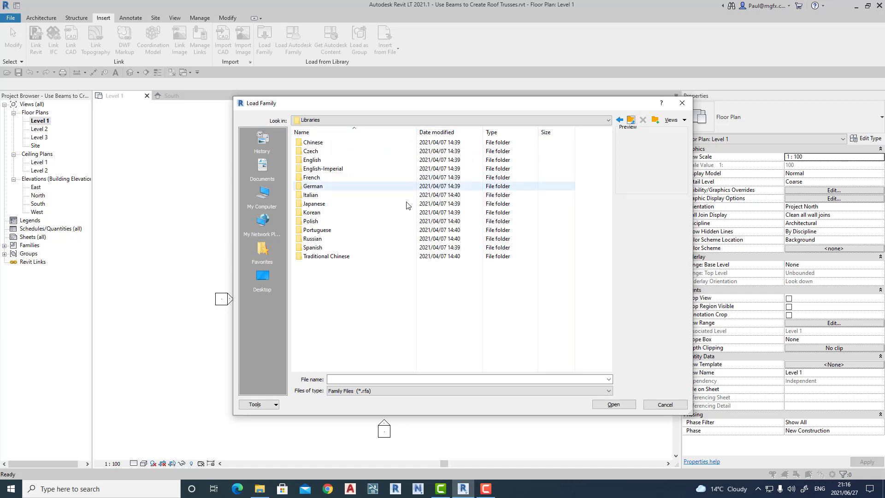
pyautogui.moveTo(312, 160)
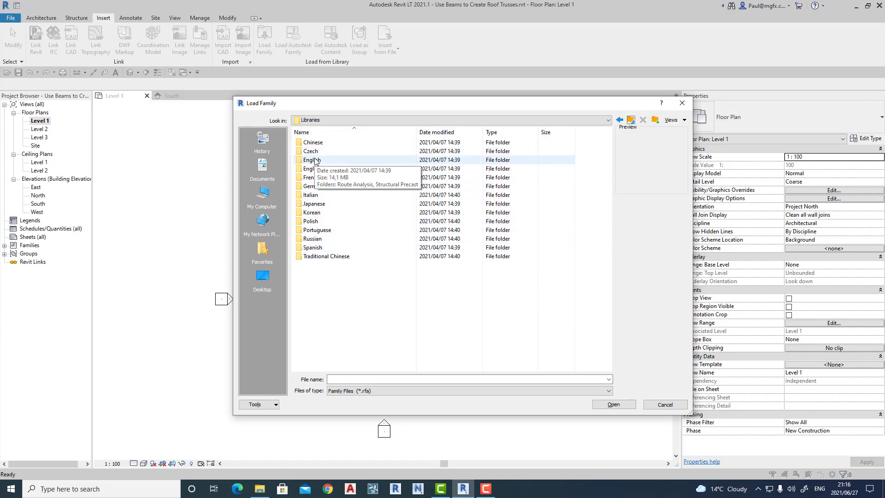
pyautogui.doubleClick(311, 160)
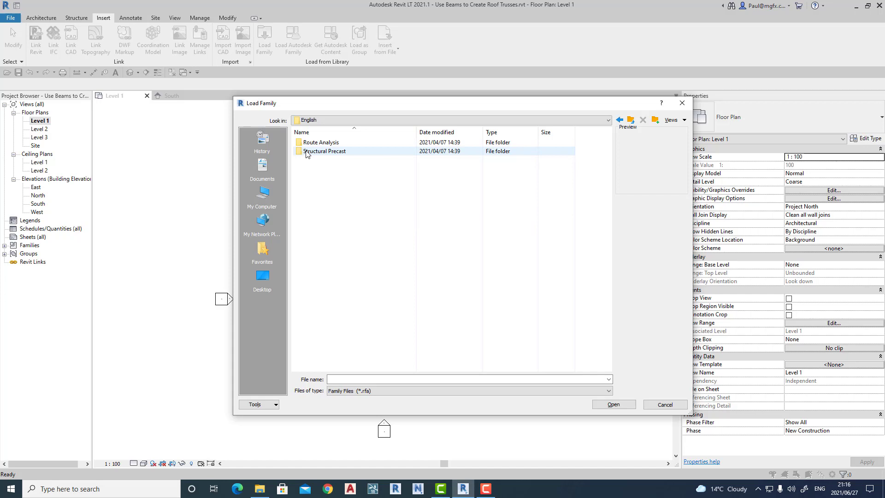
# Step: Go to RVT 2021 > Libraries > English > Structural Framing > Wood and select M_Dimension Lumber
pyautogui.click(608, 120)
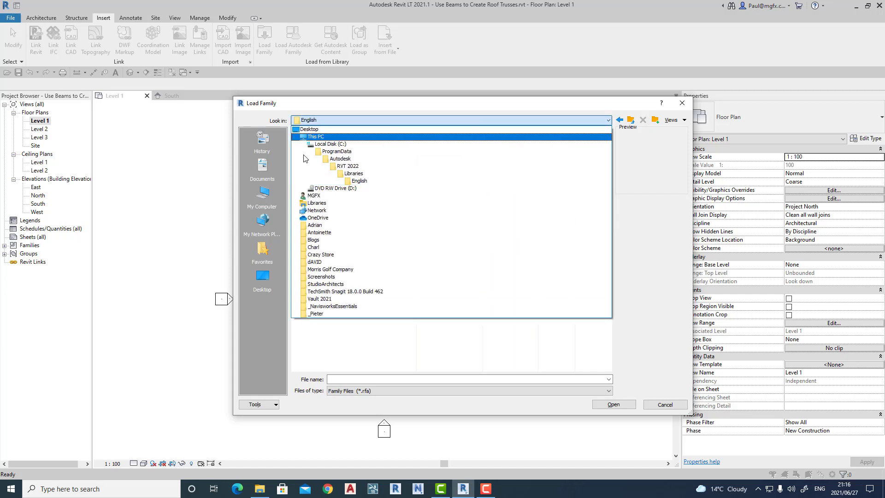
pyautogui.doubleClick(339, 159)
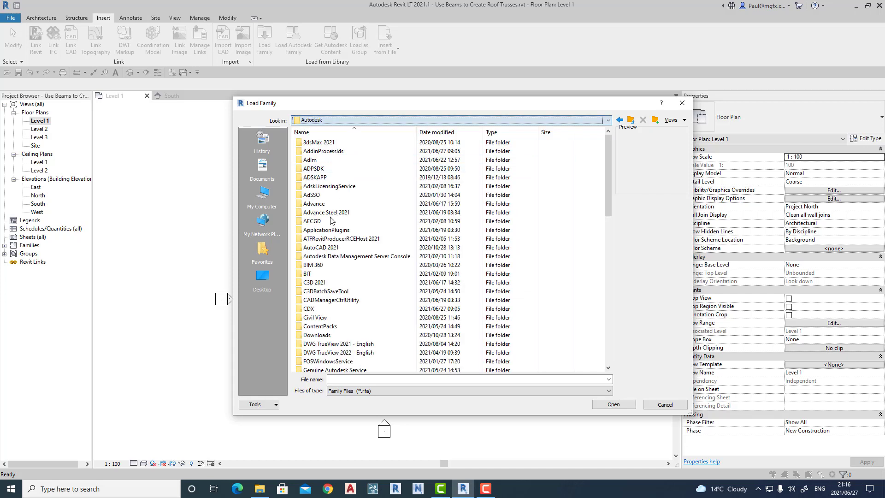
pyautogui.scroll(-3)
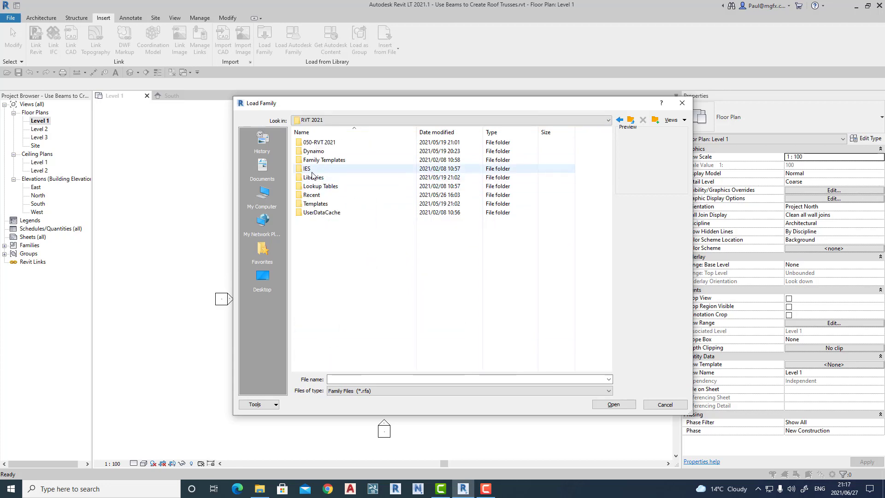
pyautogui.doubleClick(315, 177)
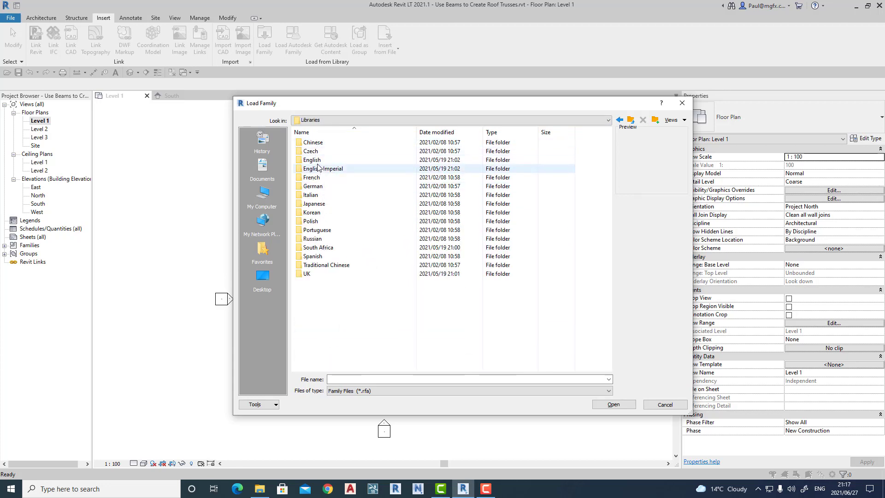
pyautogui.doubleClick(311, 159)
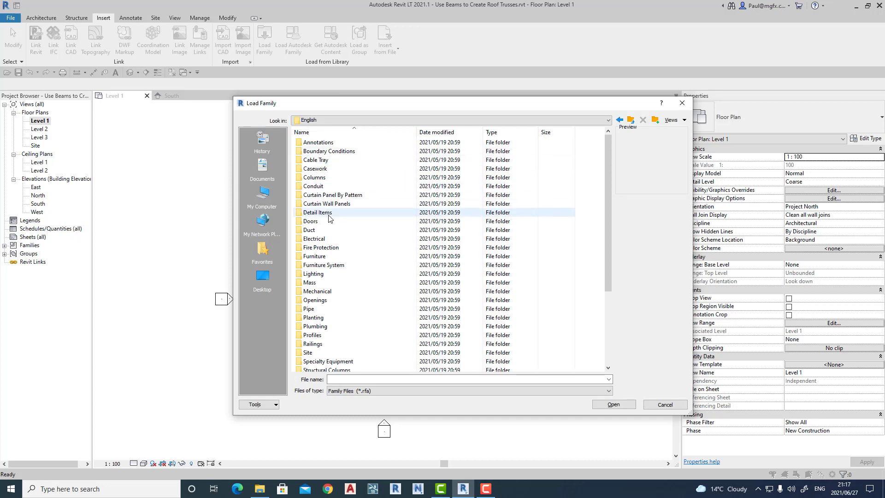
pyautogui.scroll(-3)
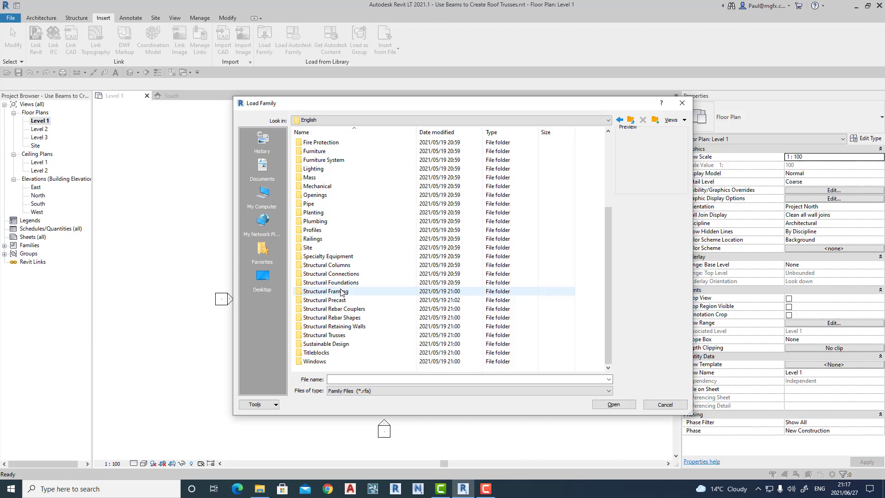
pyautogui.doubleClick(326, 291)
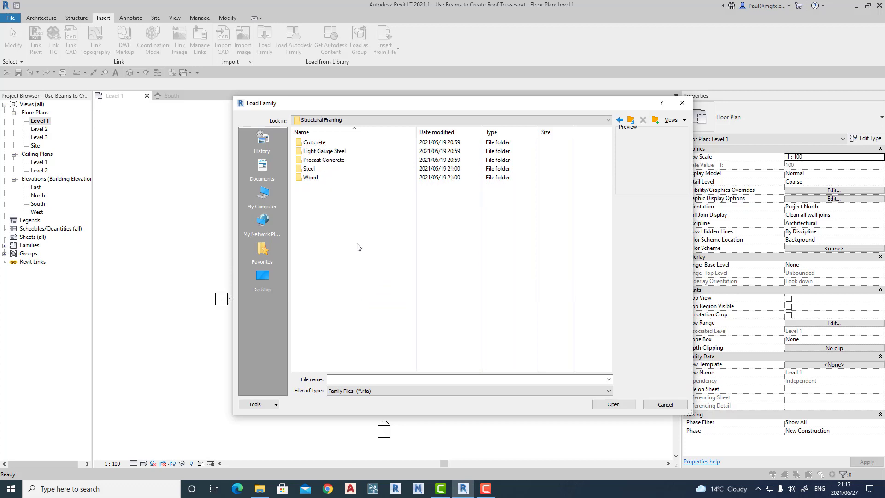
pyautogui.doubleClick(311, 177)
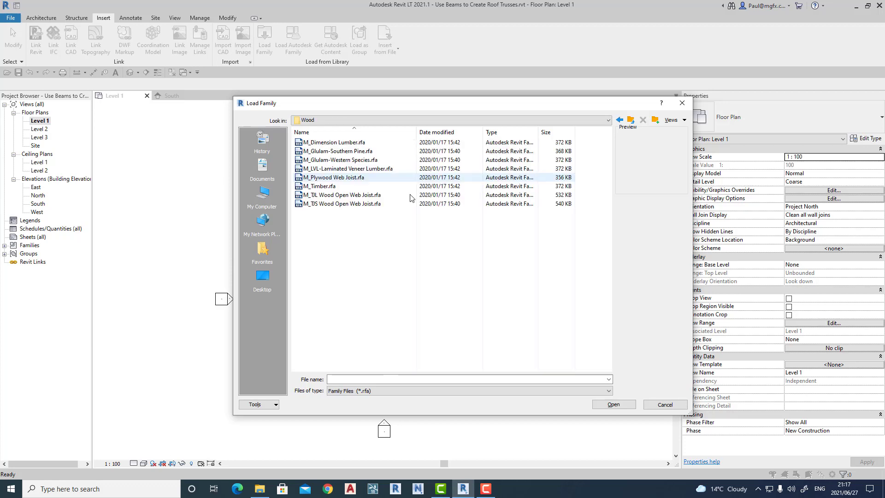
pyautogui.click(318, 186)
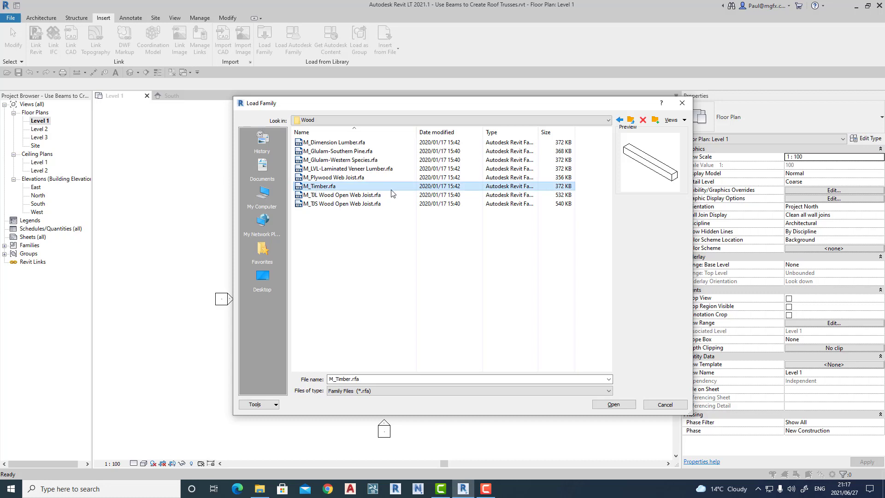
pyautogui.click(332, 142)
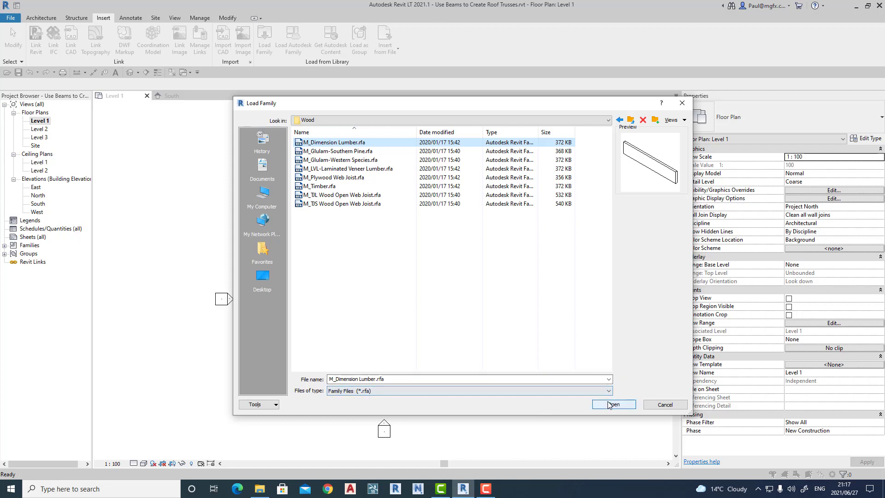
# Step: Load M_Dimension Lumber and scroll its type list to the 64x184–64x286 sizes
pyautogui.click(613, 404)
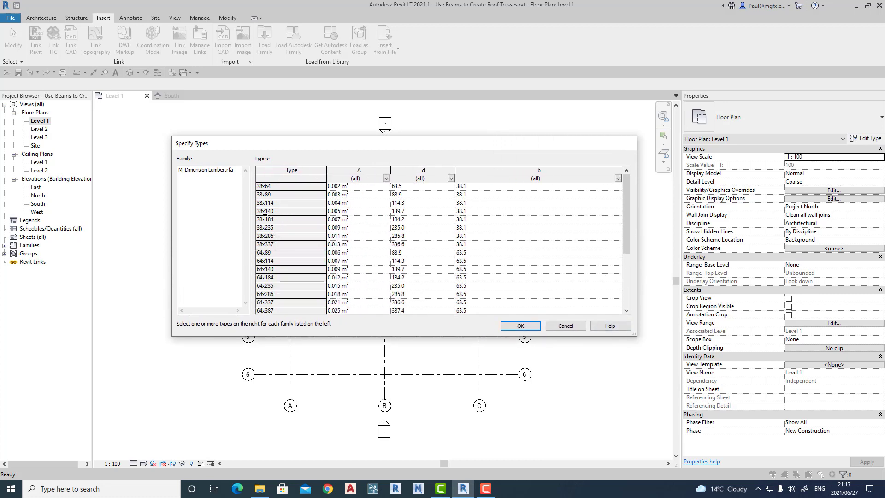
pyautogui.scroll(-3)
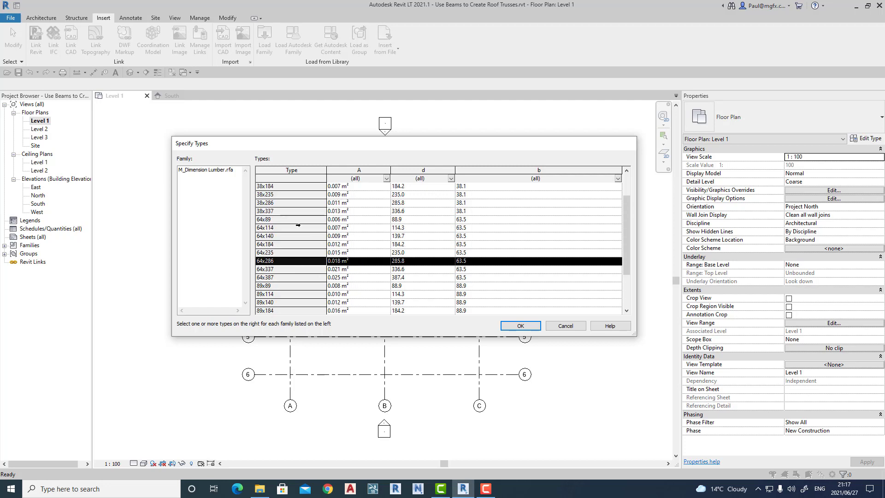
pyautogui.moveTo(279, 245)
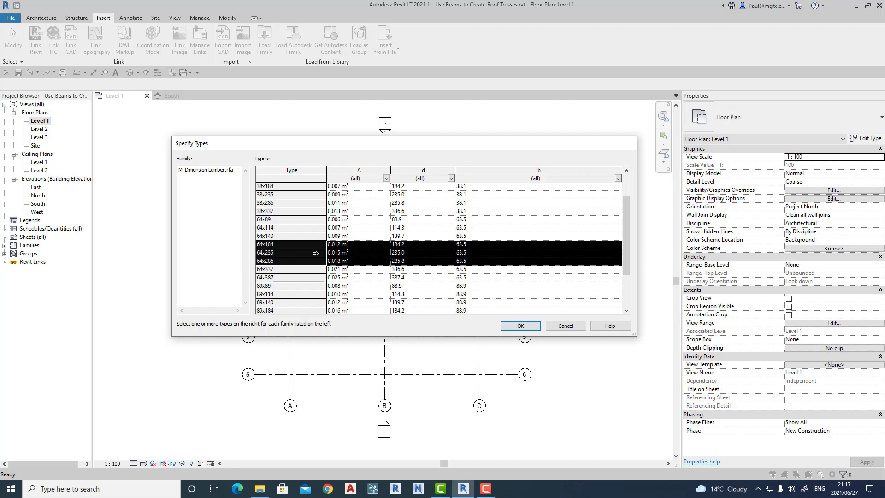
pyautogui.moveTo(432, 292)
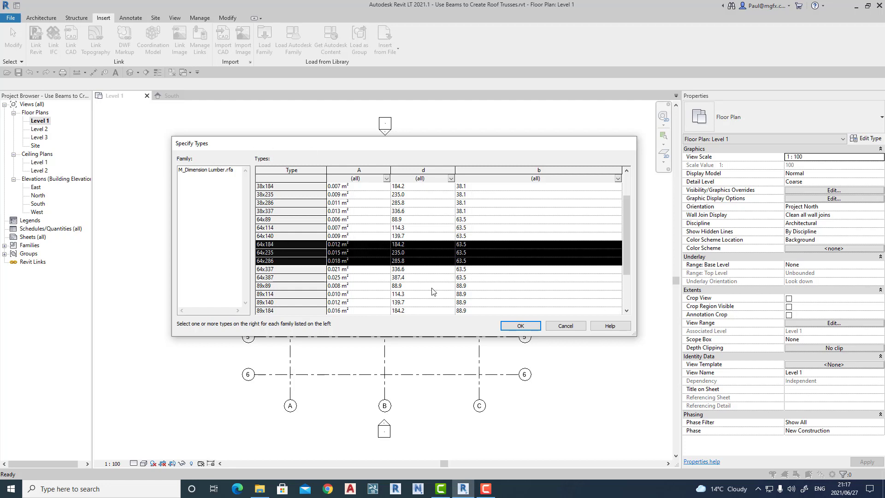
# Step: Load the three lumber sizes and open the South elevation view
pyautogui.click(518, 326)
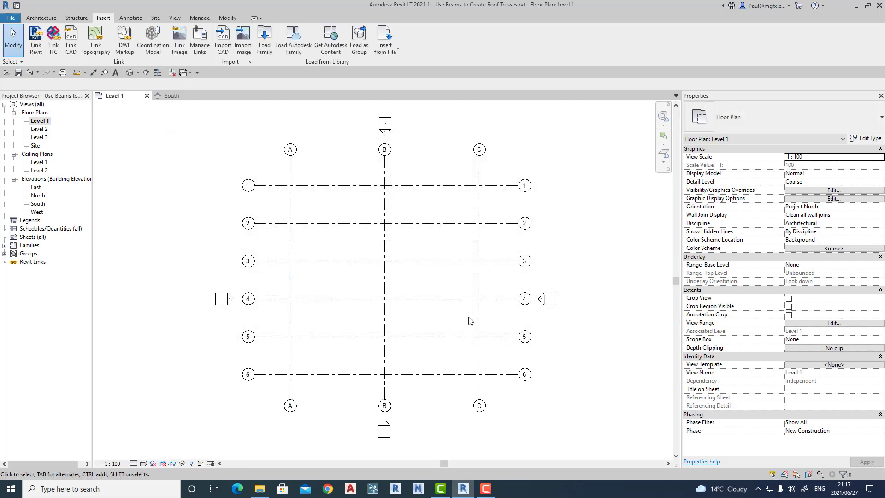
pyautogui.moveTo(333, 282)
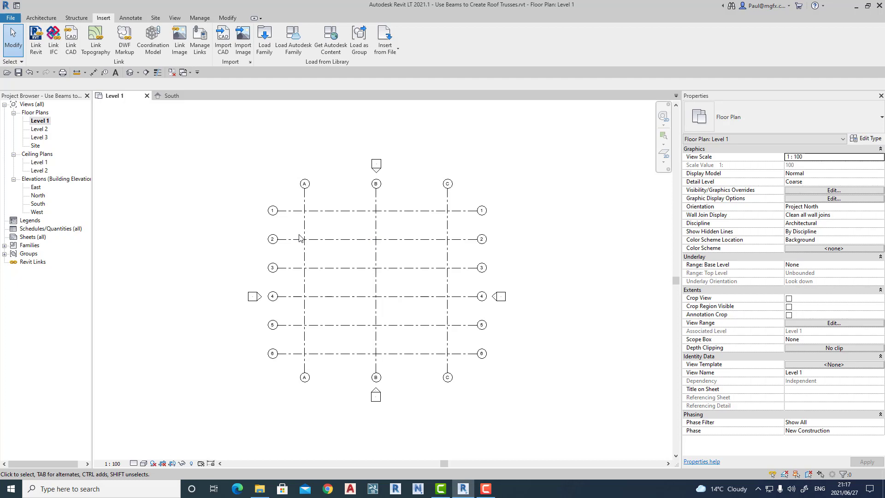
pyautogui.moveTo(507, 234)
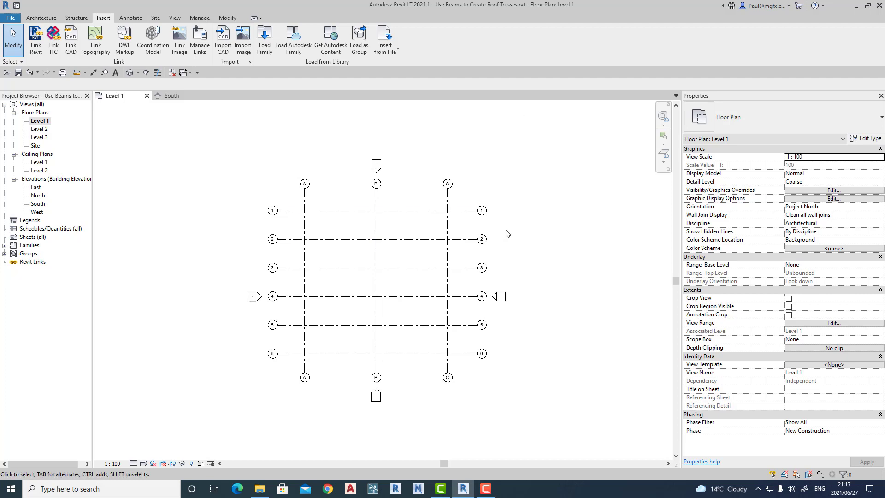
pyautogui.moveTo(379, 313)
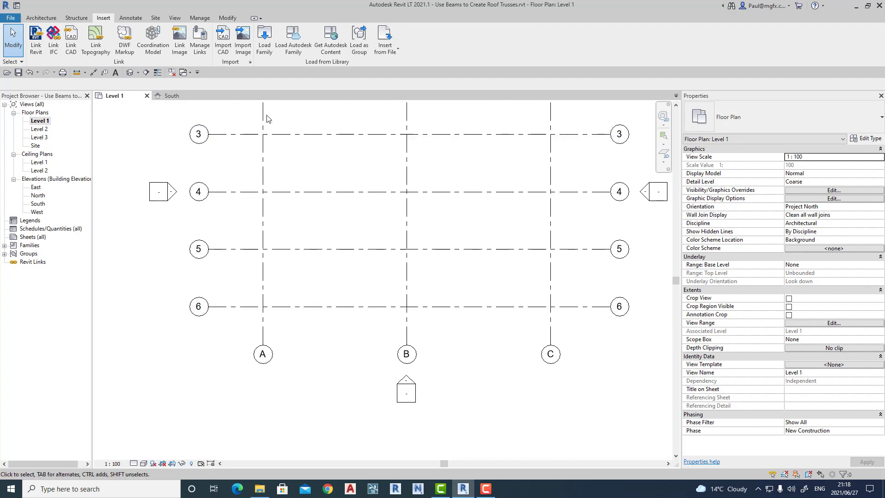
pyautogui.click(174, 18)
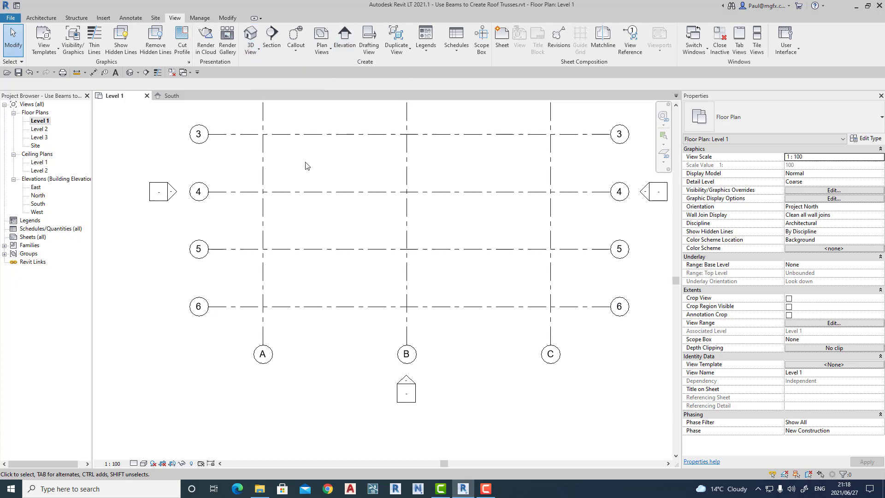
pyautogui.scroll(-3)
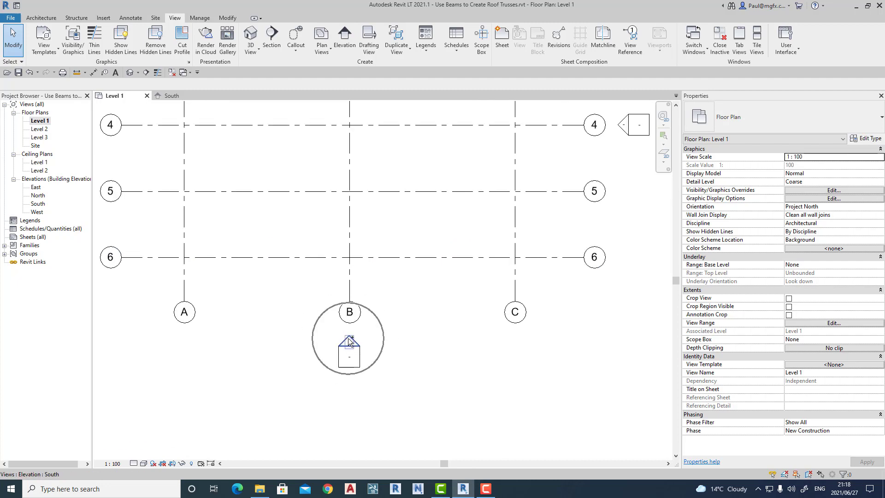
pyautogui.click(348, 339)
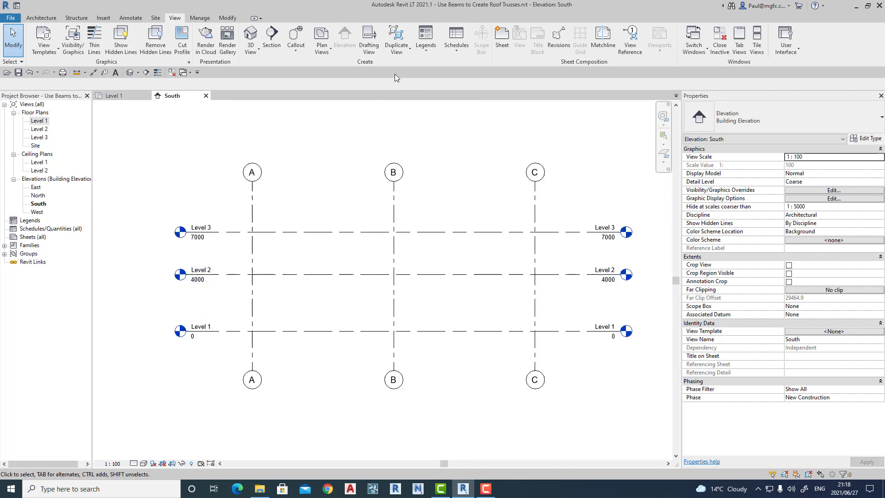
# Step: Set Grid 6 as the work plane and set the South elevation to Fine detail
pyautogui.click(41, 17)
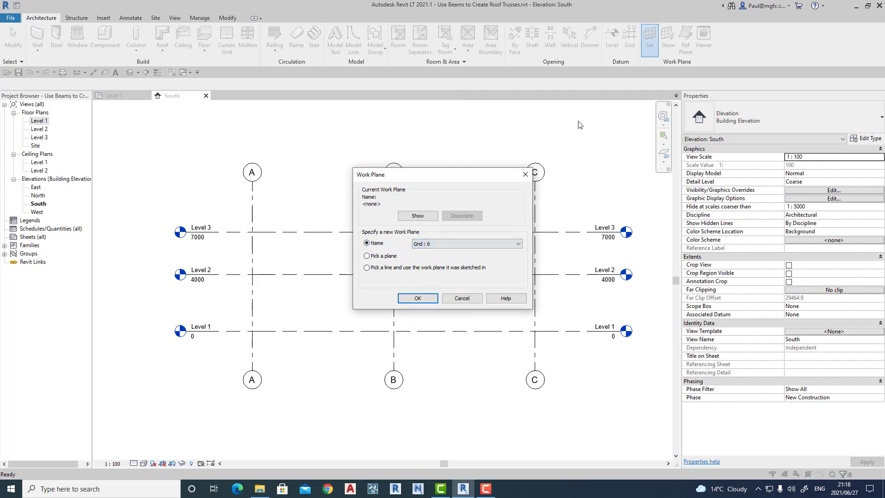
pyautogui.click(417, 298)
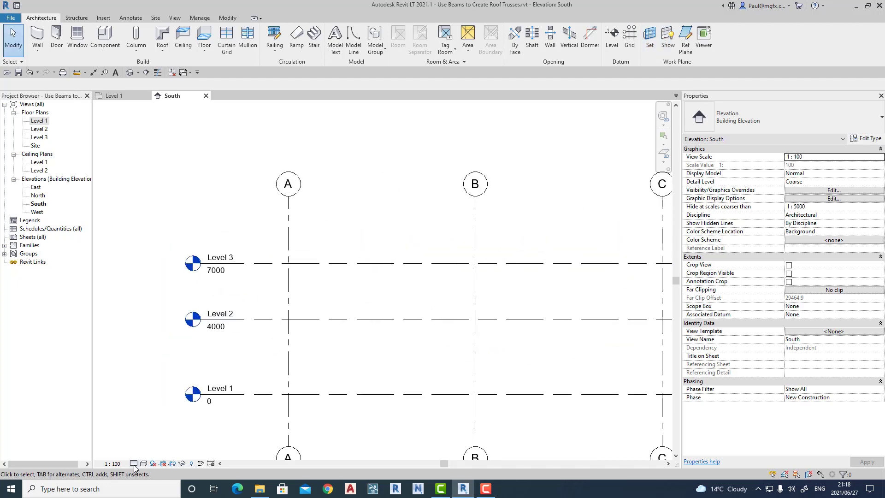
pyautogui.click(143, 463)
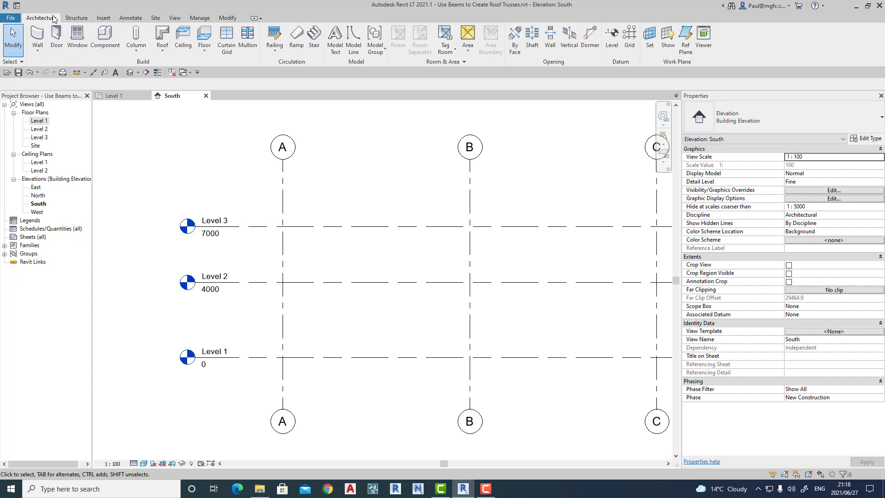
# Step: Draw a sloped 64x235 lumber rafter to grid B and mirror it about grid B
pyautogui.click(76, 18)
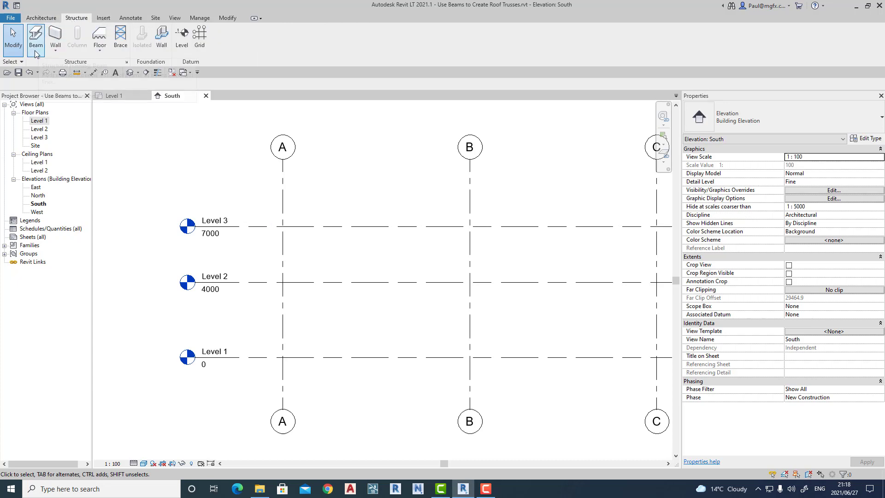
pyautogui.click(35, 36)
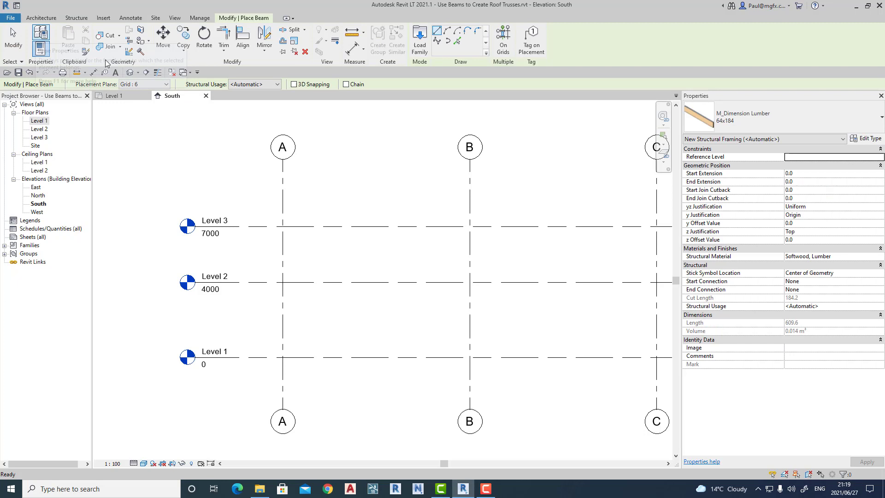
pyautogui.click(878, 116)
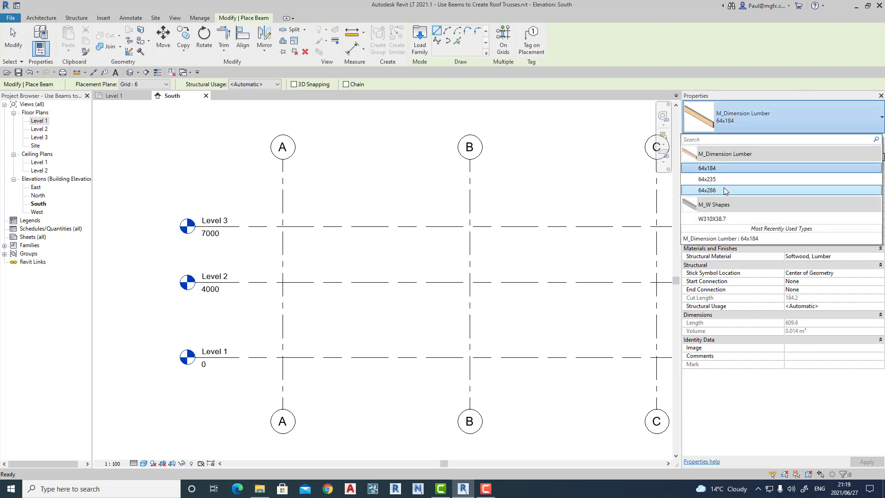
pyautogui.moveTo(708, 190)
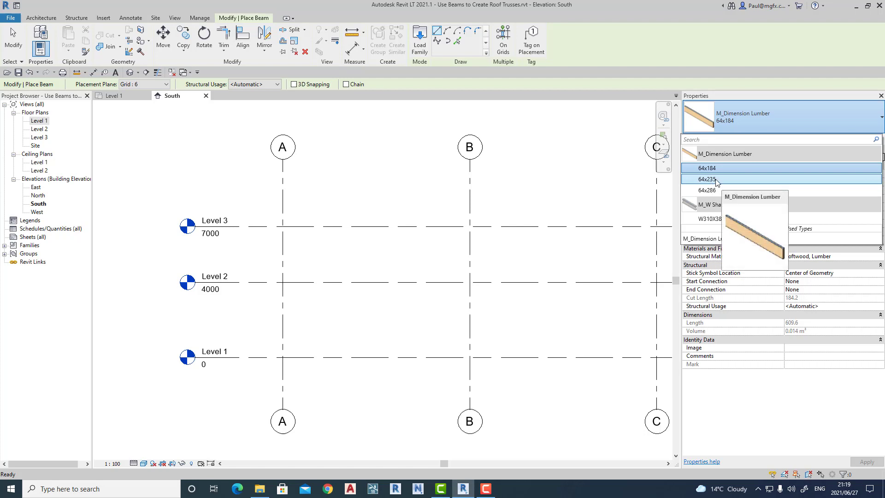
pyautogui.click(704, 179)
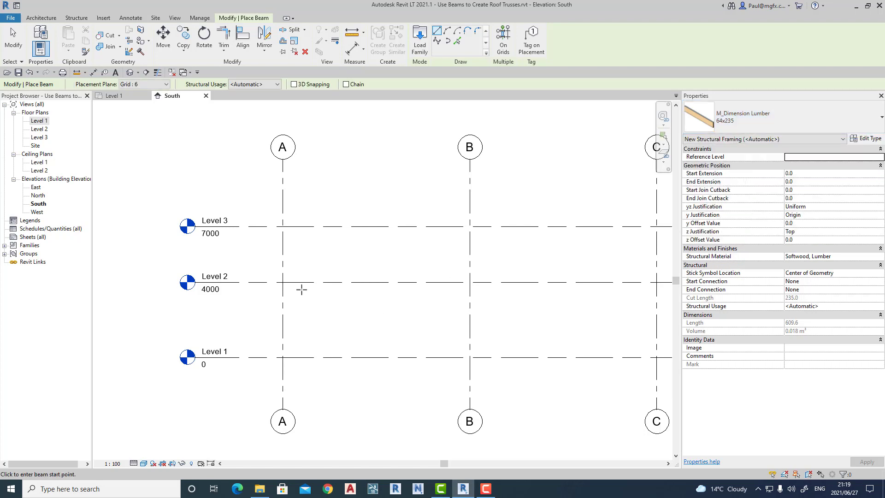
pyautogui.moveTo(282, 282)
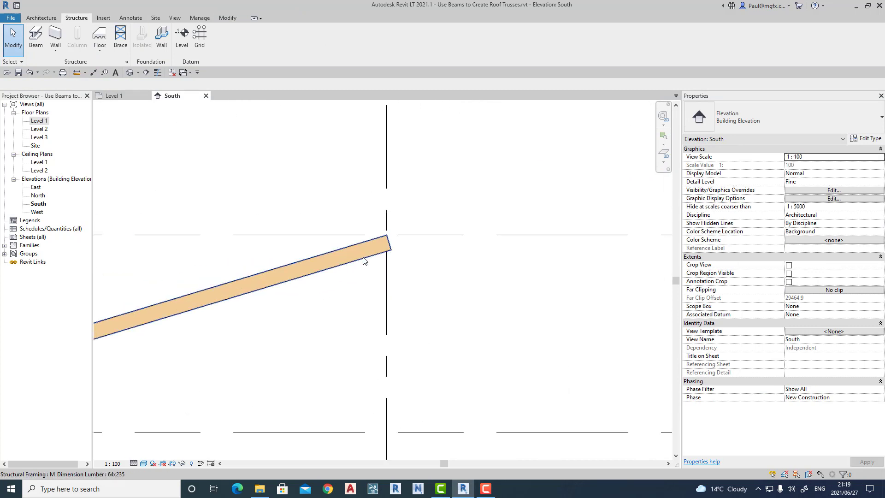
pyautogui.click(253, 277)
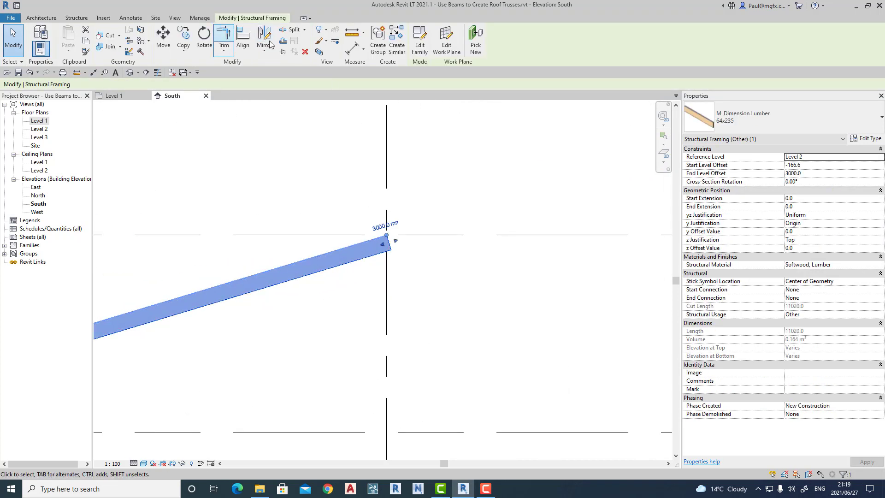
pyautogui.click(264, 45)
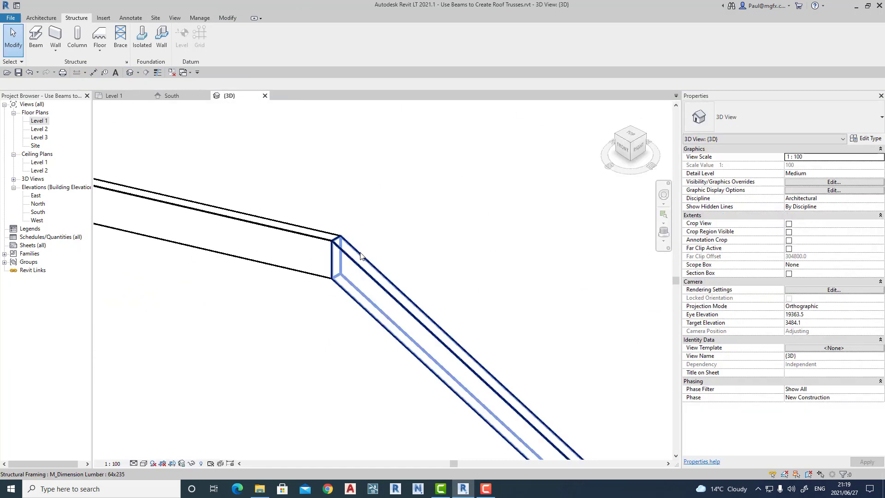
# Step: Inspect the mirrored rafter pair in 3D, then return to the South elevation
pyautogui.click(347, 245)
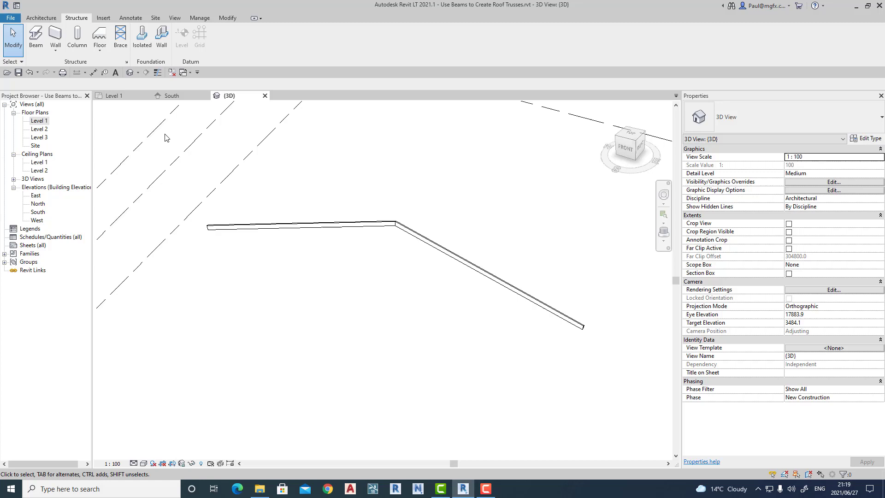
pyautogui.click(171, 95)
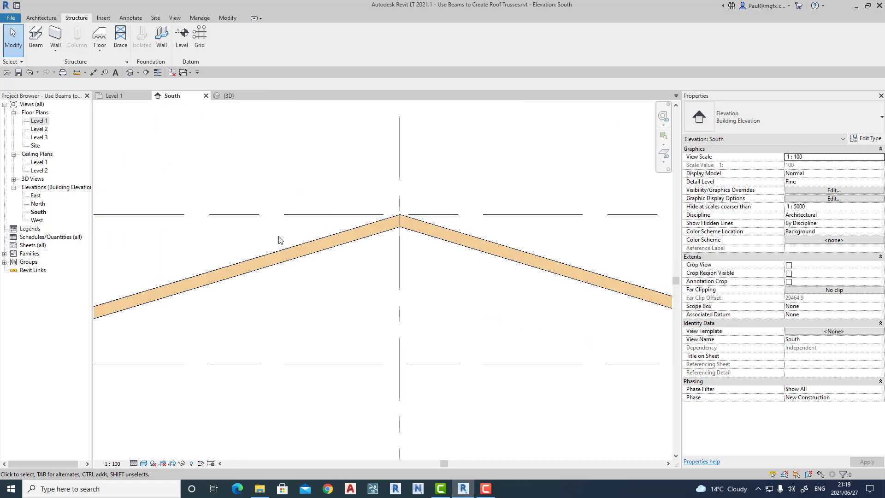
# Step: Create a similar 64x286 beam drawn horizontally at the eaves as a tie
pyautogui.rightClick(280, 239)
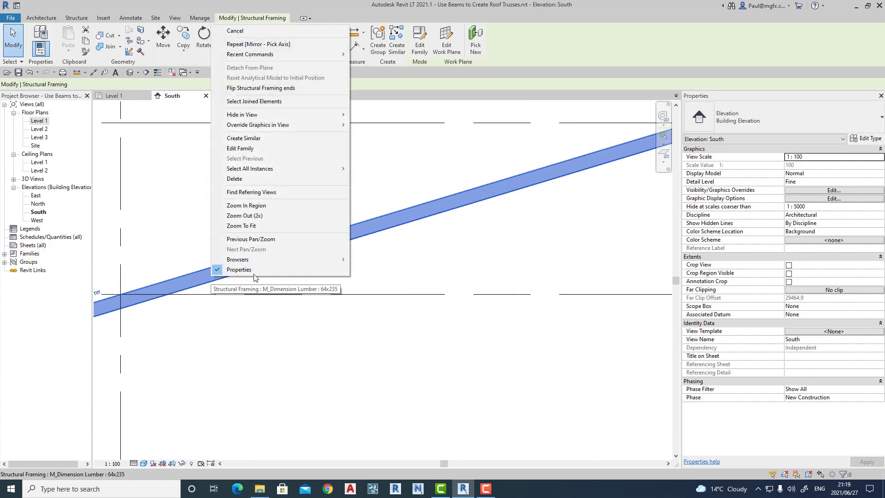
pyautogui.click(243, 137)
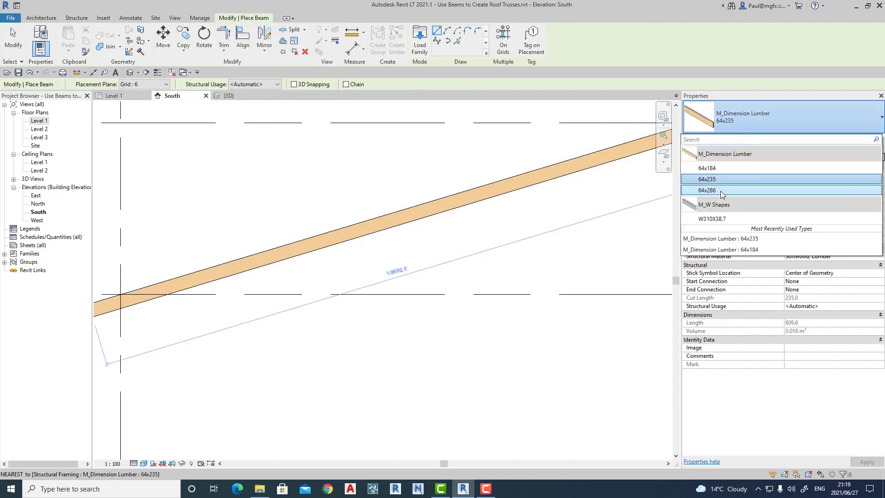
pyautogui.click(706, 190)
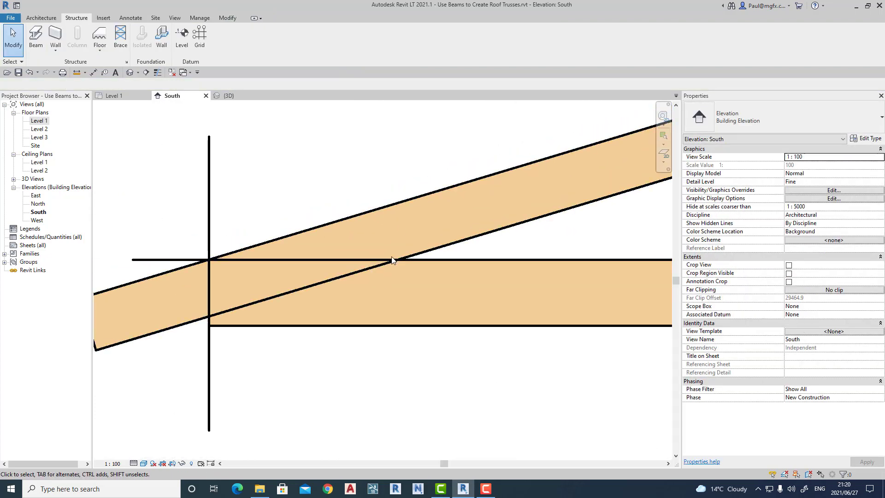
pyautogui.click(392, 259)
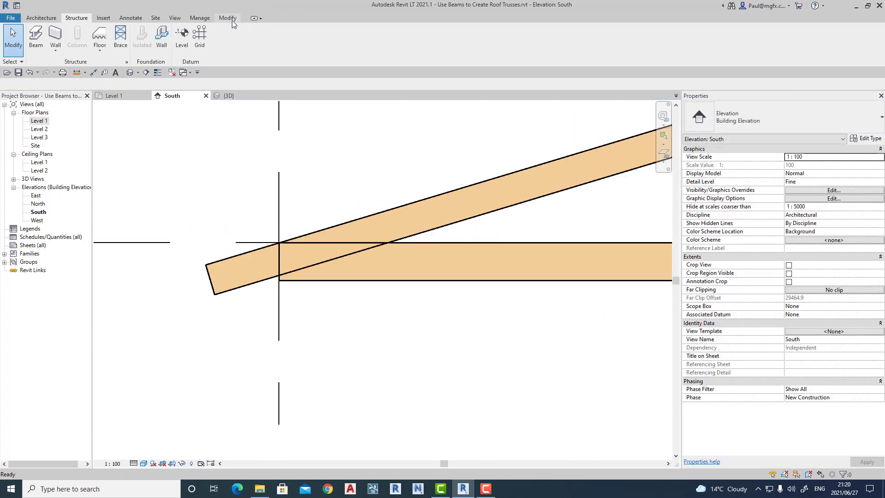
pyautogui.moveTo(106, 47)
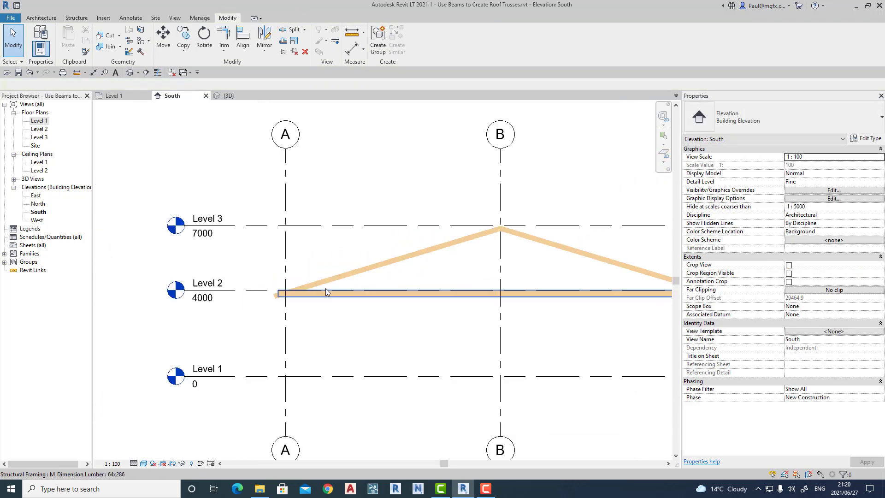
# Step: Adjust the rafters so they extend past the 64x286 tie beam ends along Level 2
pyautogui.click(40, 18)
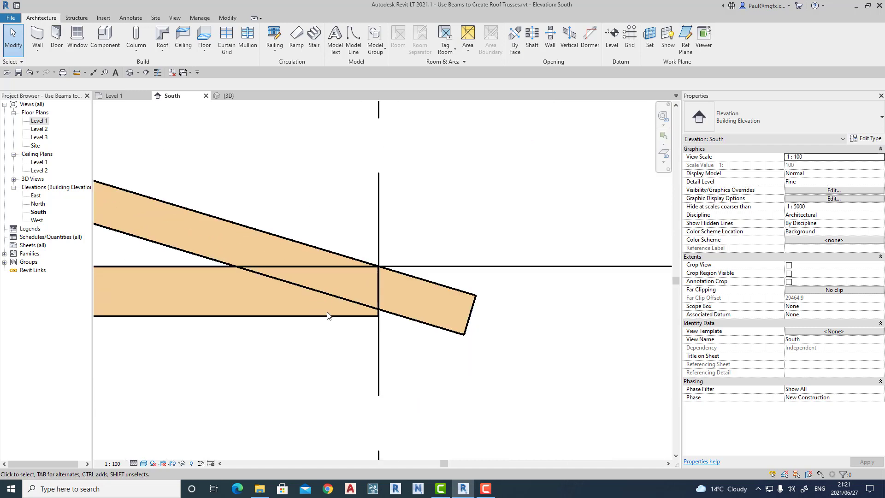
pyautogui.click(329, 315)
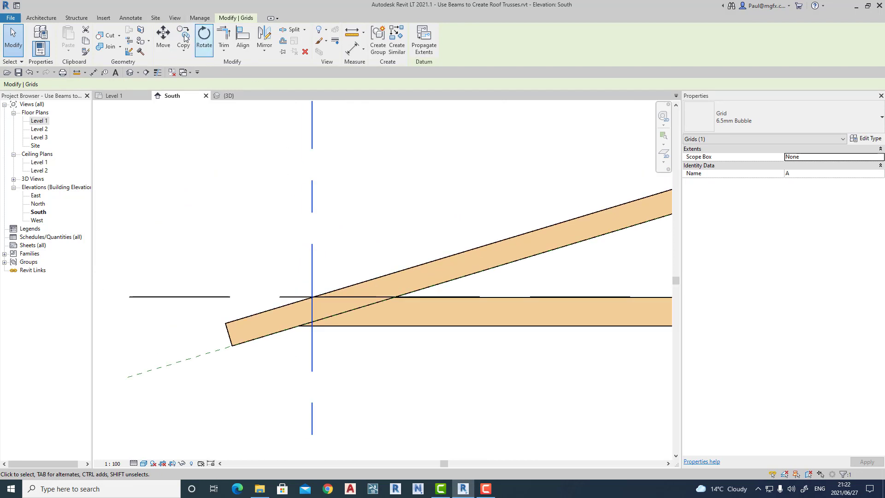
# Step: Move the rafter horizontally by 540 so its eave end overhangs the tie beam
pyautogui.click(163, 39)
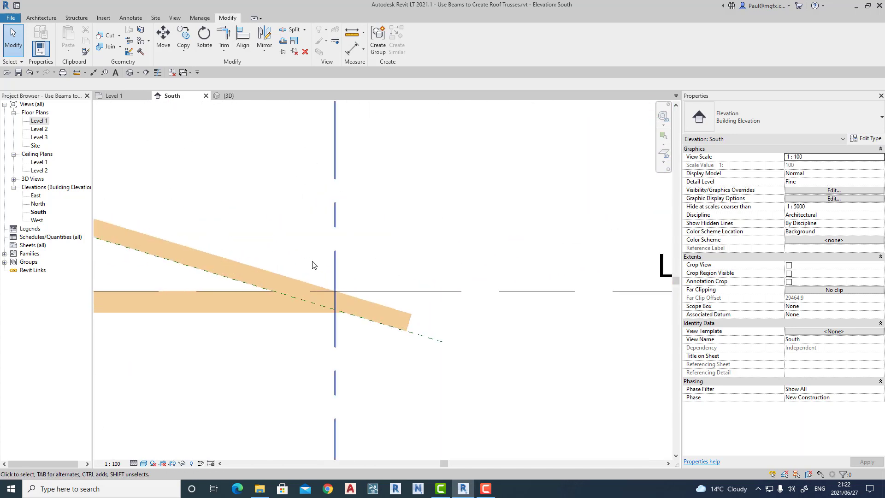
pyautogui.click(336, 215)
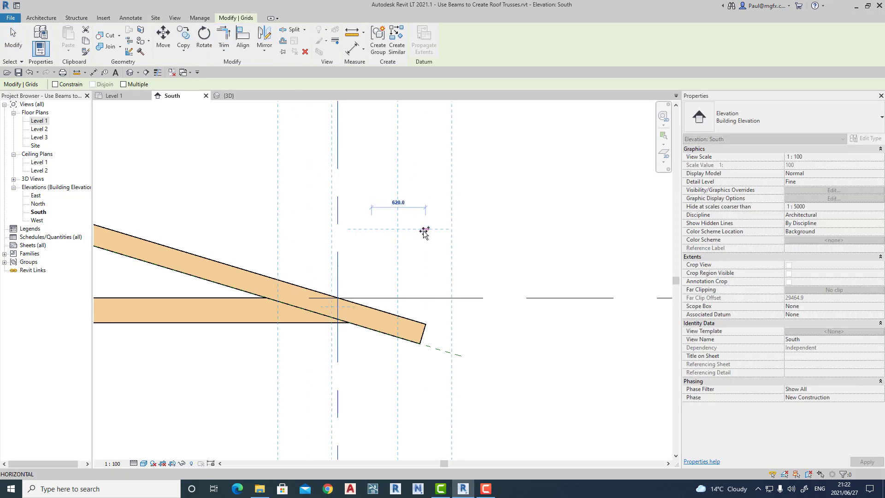
pyautogui.write('540')
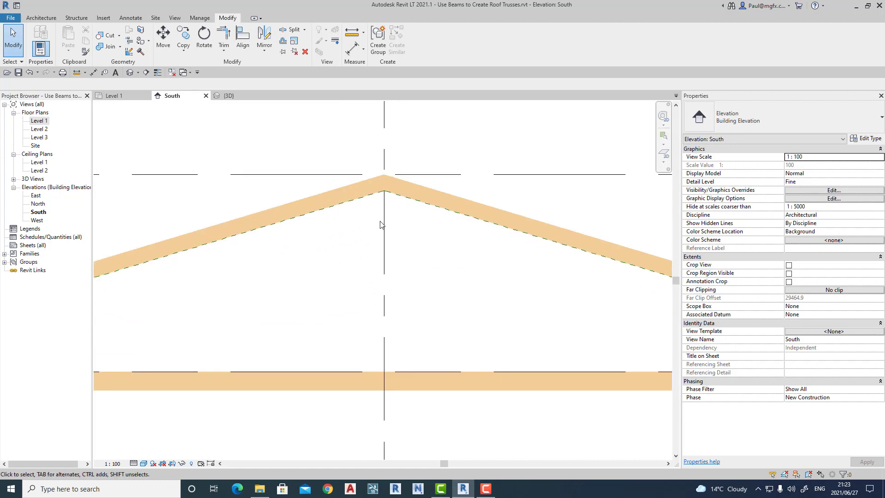
pyautogui.click(41, 18)
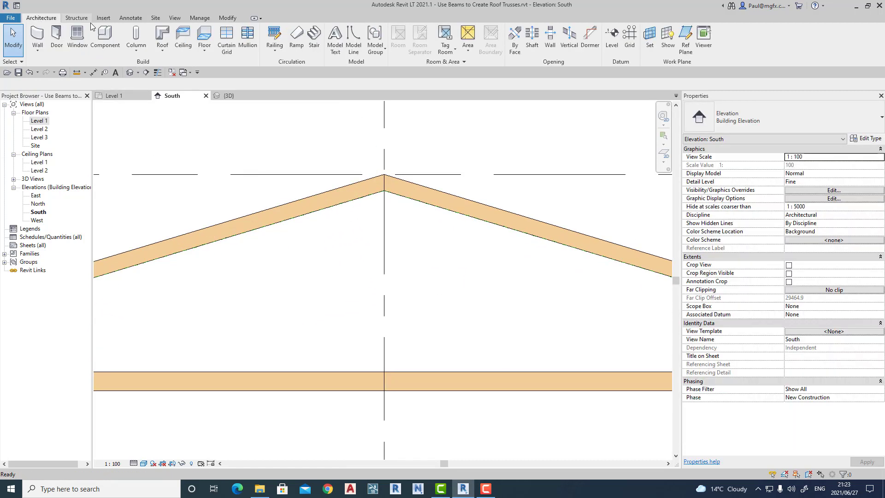
pyautogui.click(76, 18)
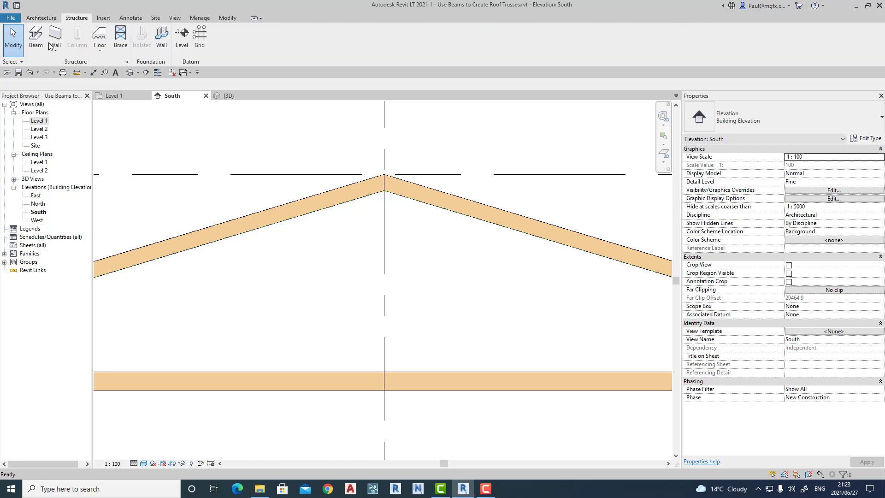
pyautogui.click(35, 39)
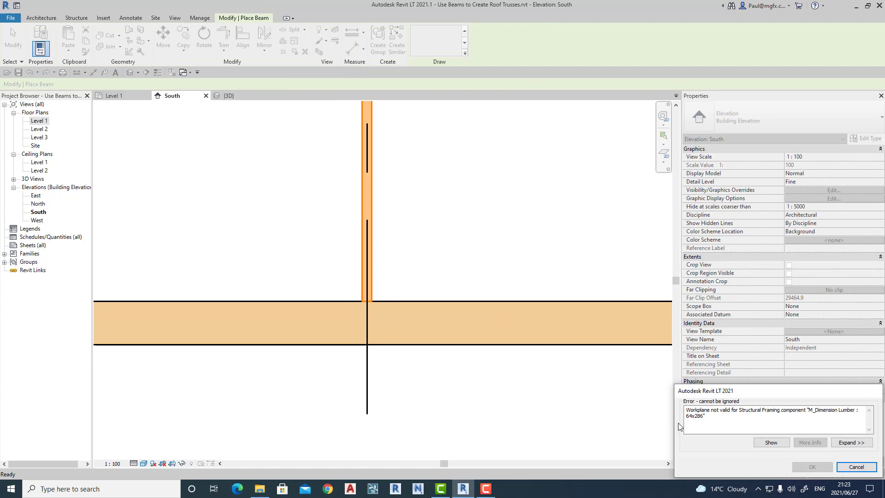
pyautogui.click(855, 467)
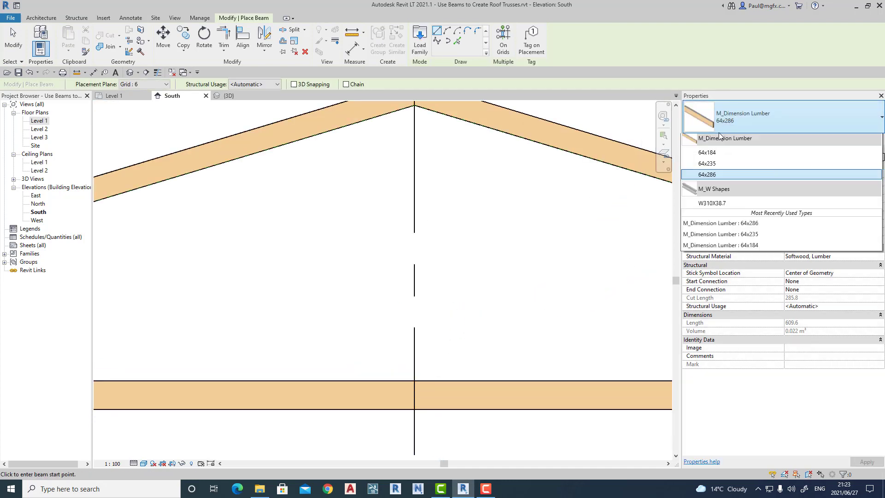
pyautogui.click(706, 152)
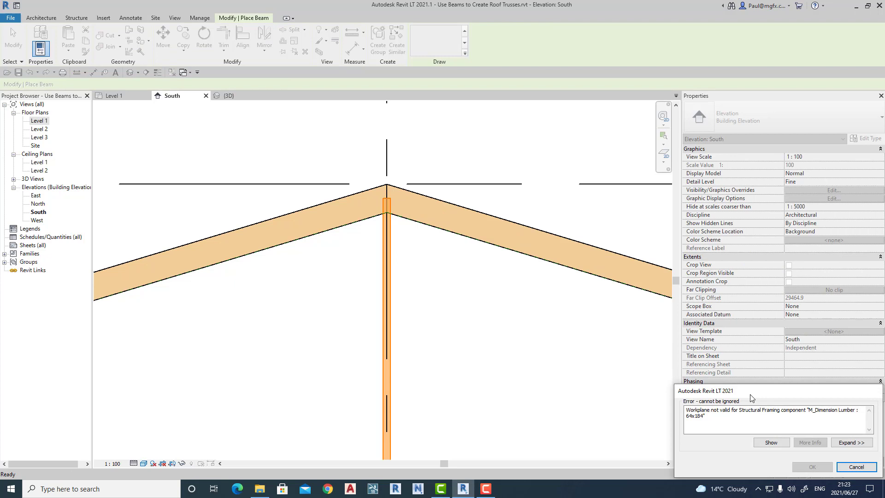
pyautogui.click(855, 467)
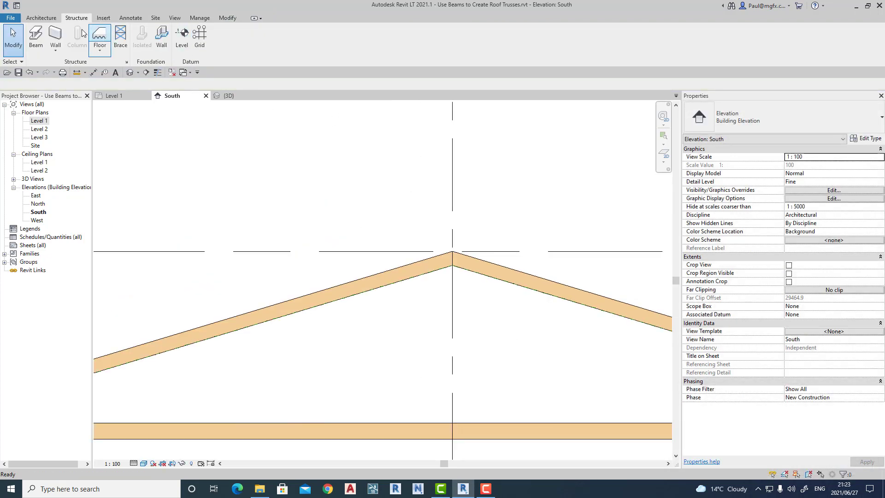
# Step: Reconfirm Grid : 6 as the current work plane for framing
pyautogui.click(40, 17)
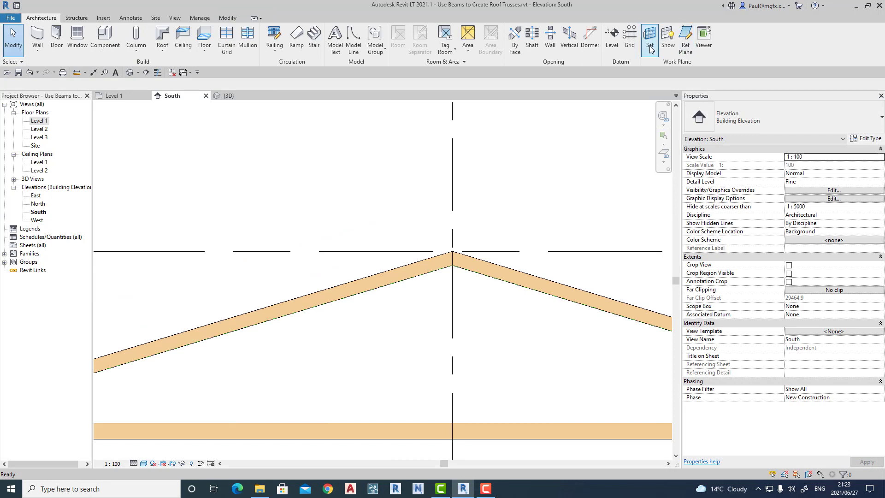
pyautogui.click(649, 36)
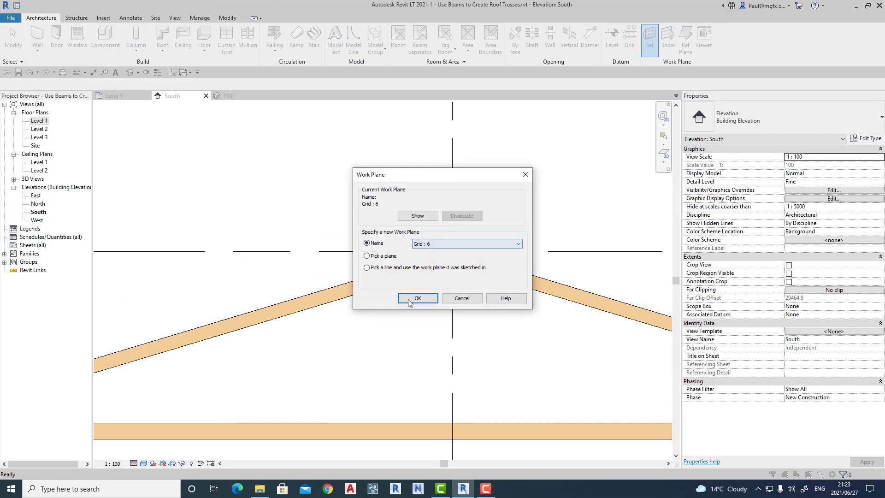
pyautogui.click(416, 298)
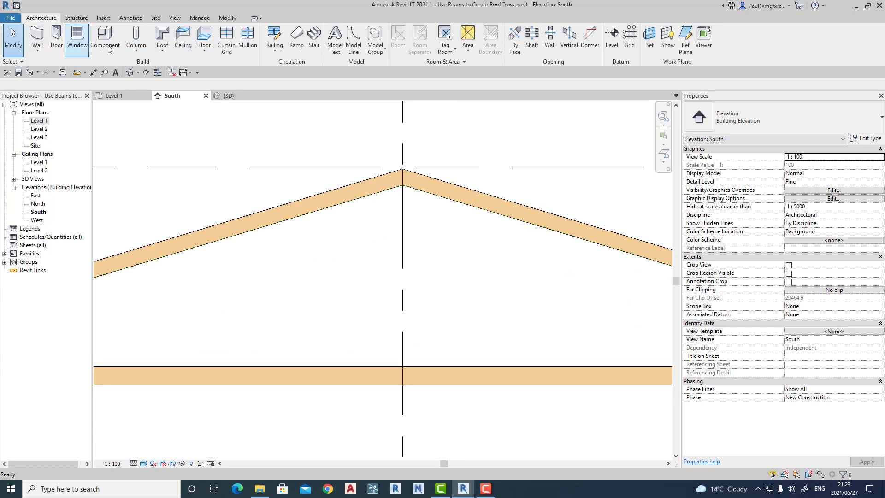
pyautogui.moveTo(162, 40)
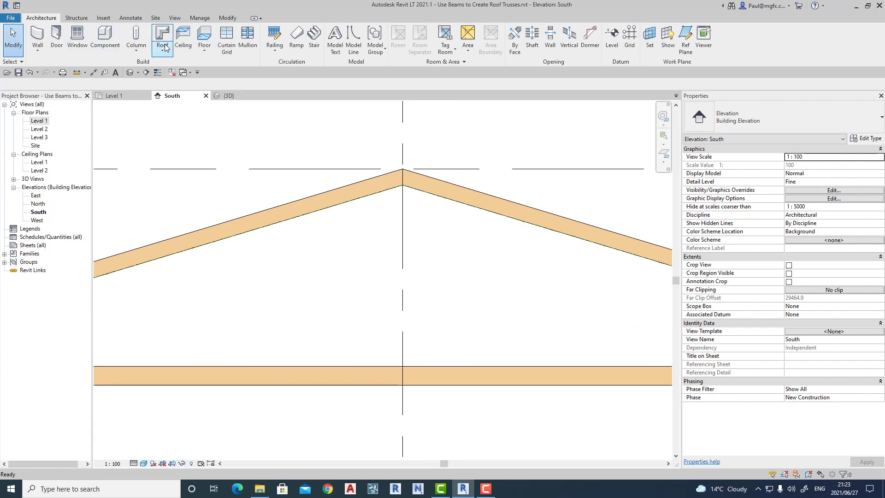
pyautogui.click(76, 18)
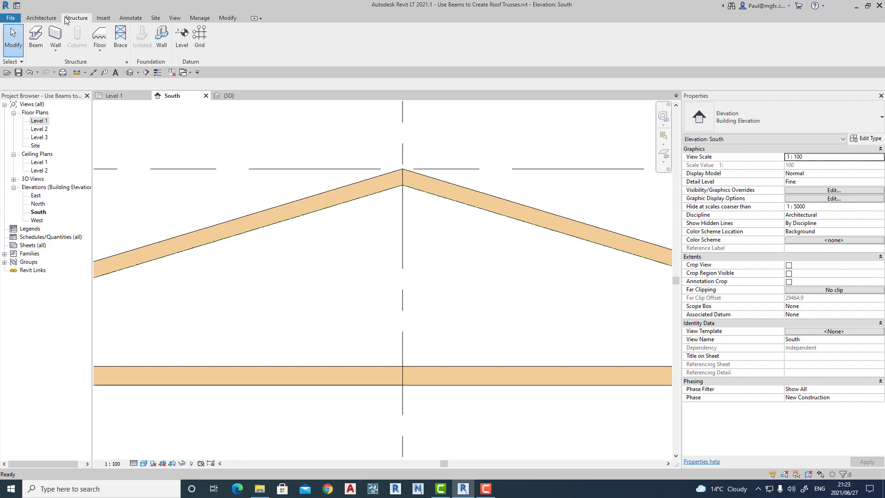
# Step: Start a 64x184 diagonal web beam from the centre of the tie beam toward the right rafter
pyautogui.click(35, 38)
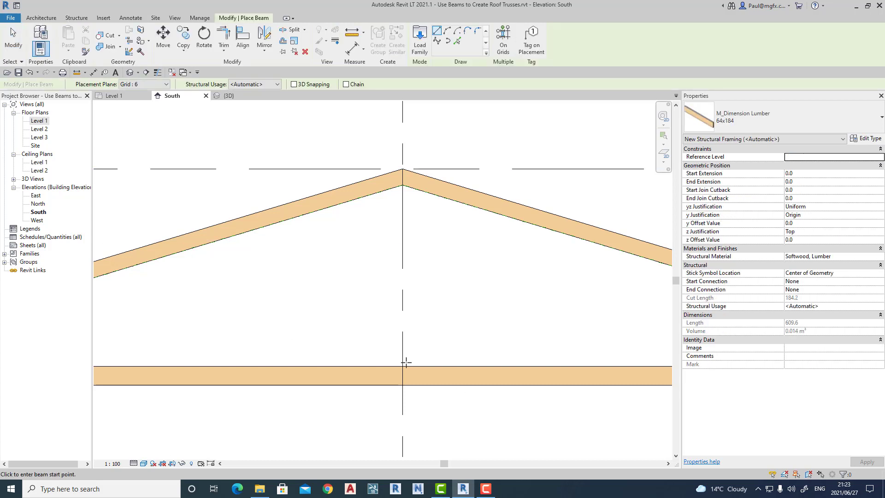
pyautogui.click(403, 374)
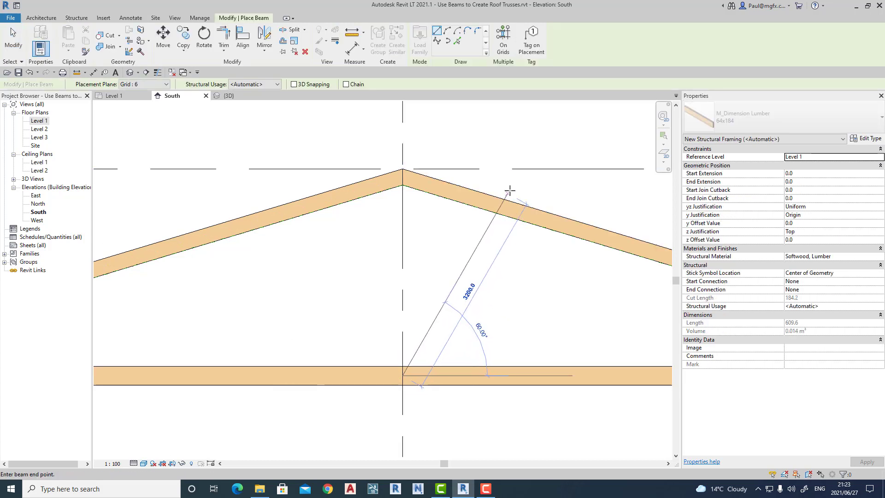
pyautogui.moveTo(533, 201)
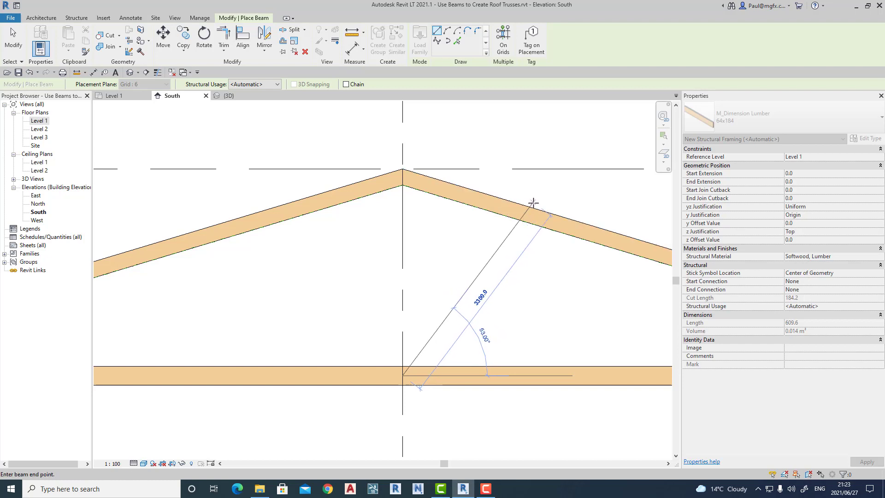
pyautogui.moveTo(565, 208)
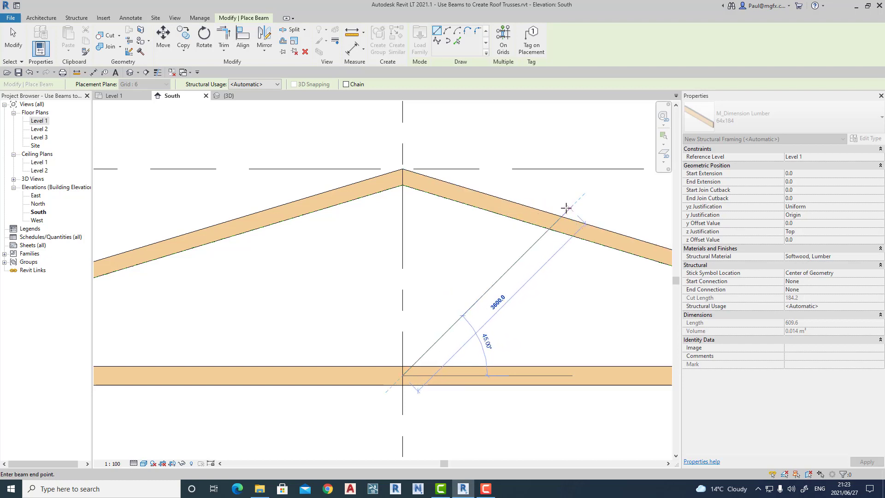
pyautogui.moveTo(569, 219)
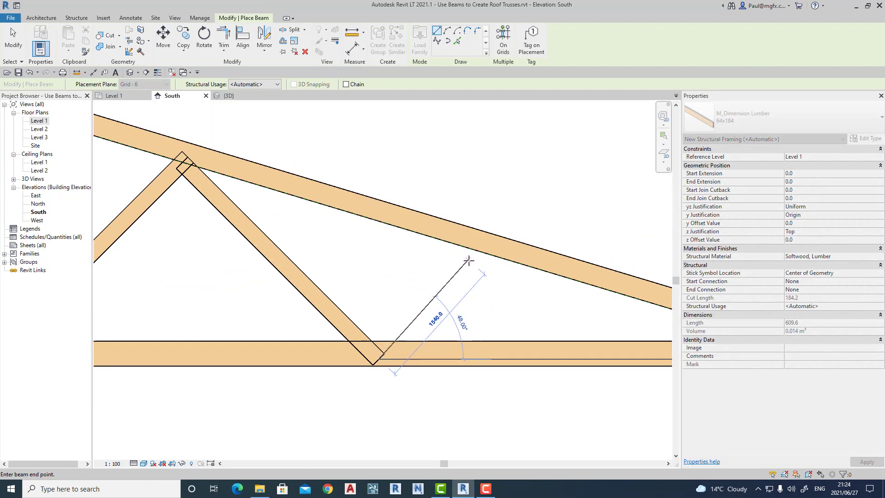
pyautogui.moveTo(476, 257)
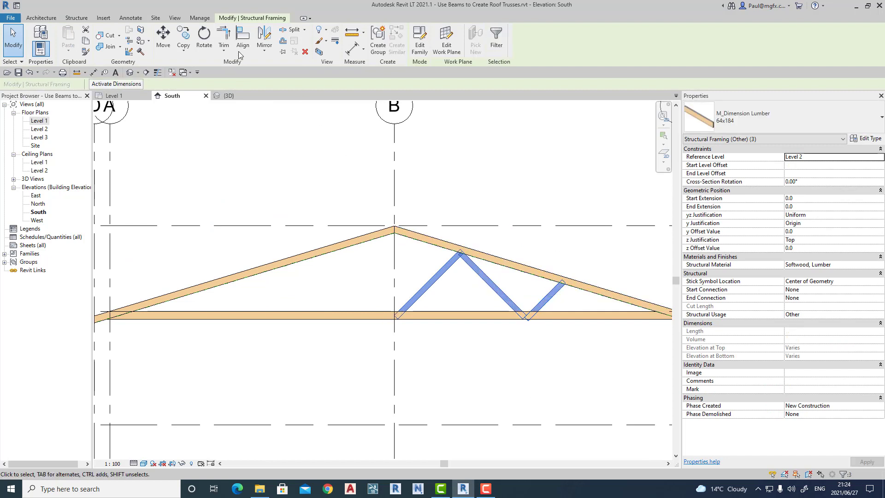
pyautogui.moveTo(263, 38)
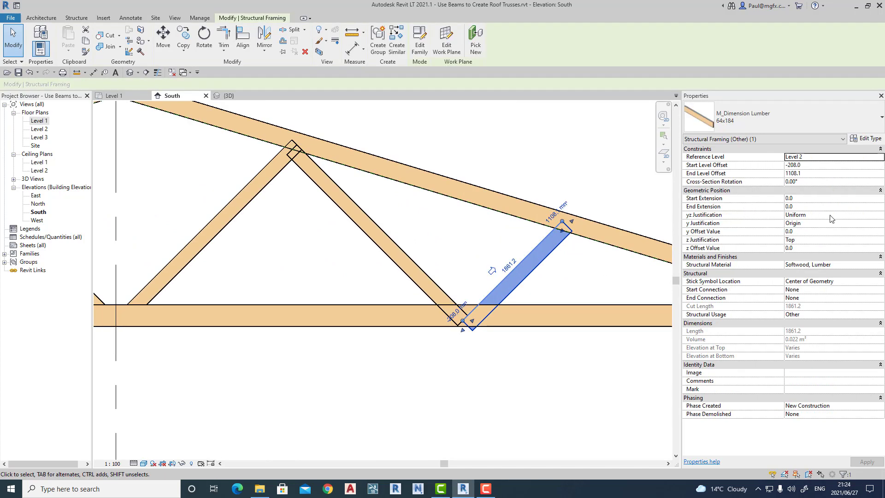
pyautogui.moveTo(817, 232)
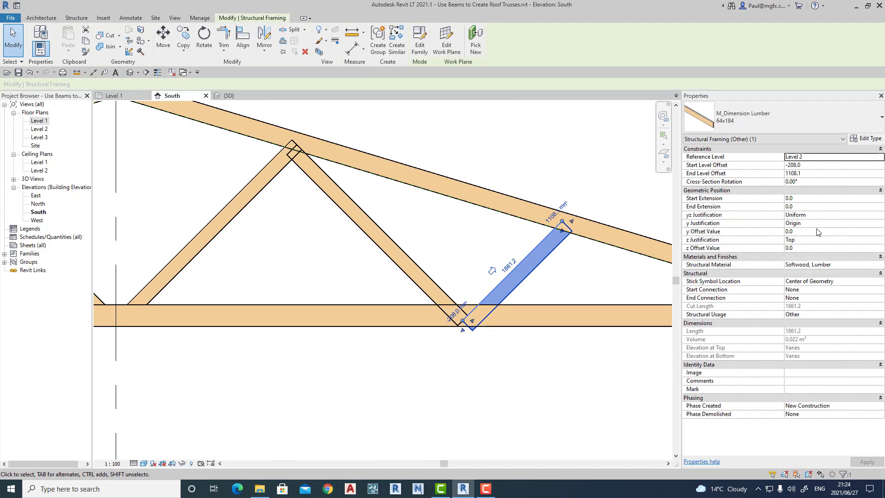
# Step: Finish the mirrored left-half web members so both truss halves have diagonal webs
pyautogui.click(829, 239)
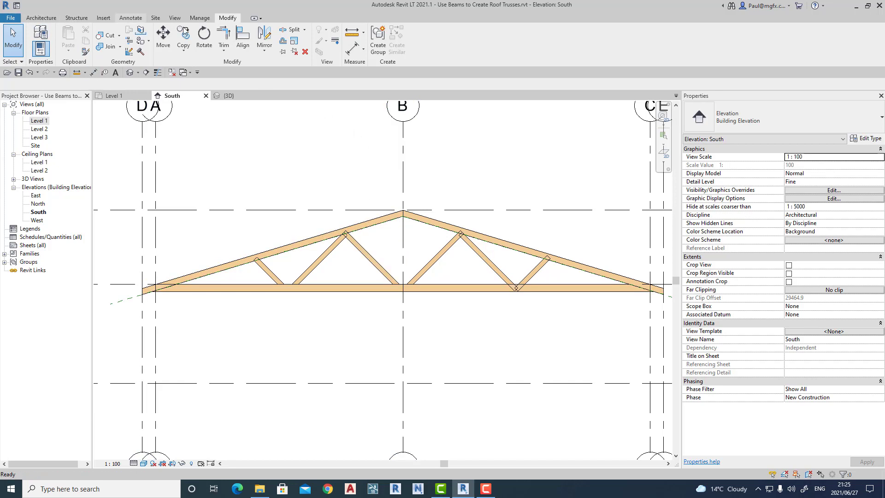
# Step: Browse to Structural Columns > Wood and load M_Dimension Lumber-Column.rfa
pyautogui.click(102, 17)
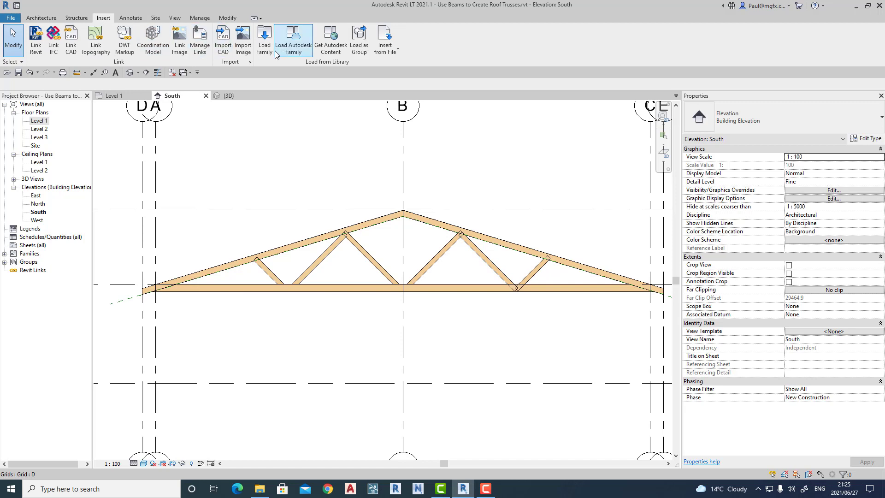
pyautogui.click(263, 39)
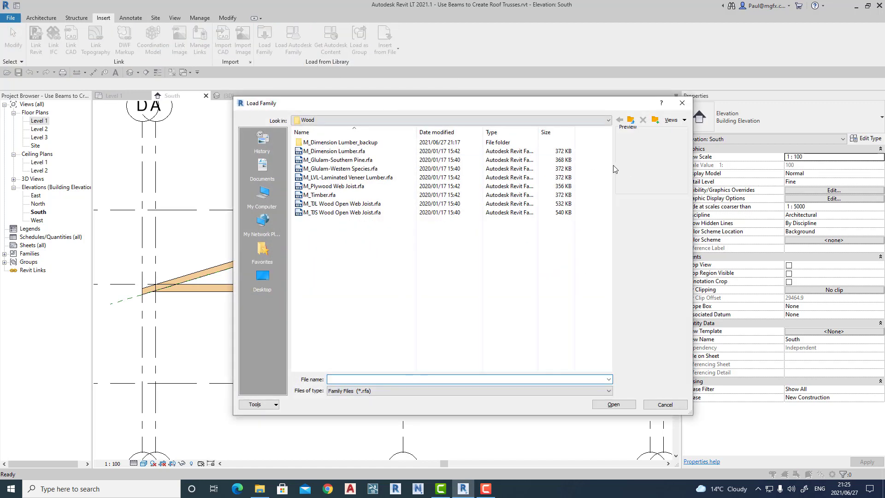
pyautogui.click(618, 120)
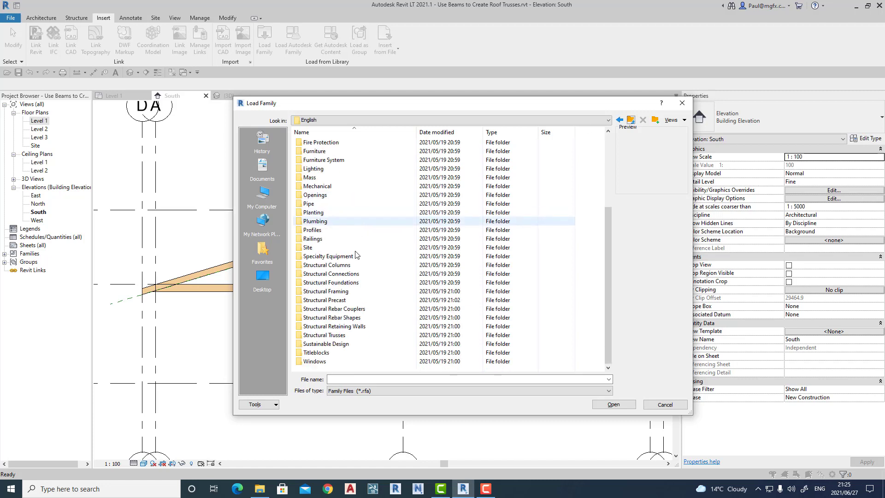
pyautogui.click(326, 264)
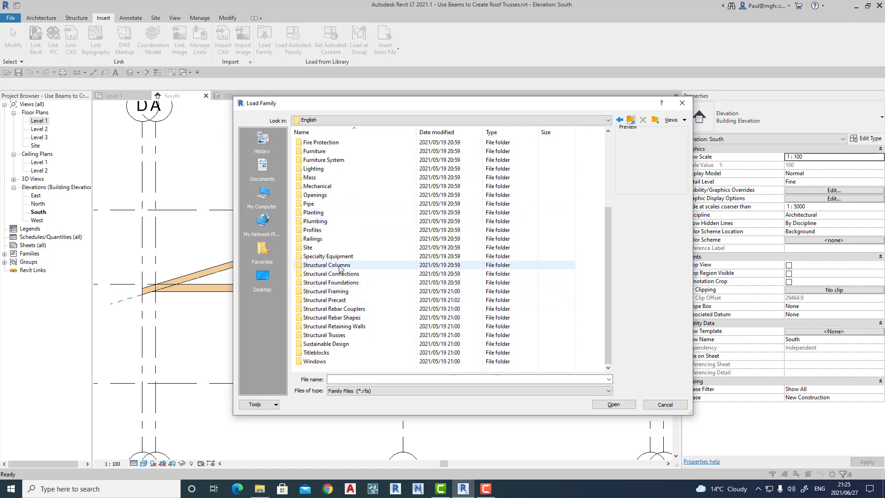
pyautogui.doubleClick(326, 265)
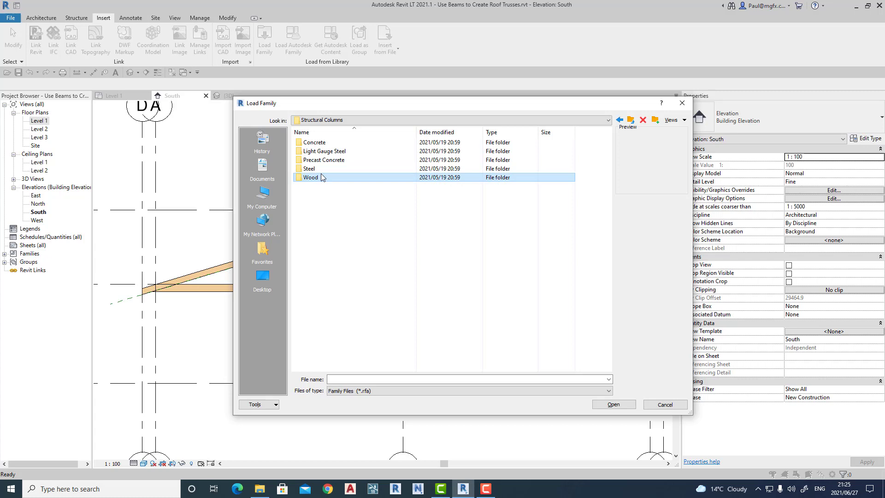
pyautogui.doubleClick(310, 176)
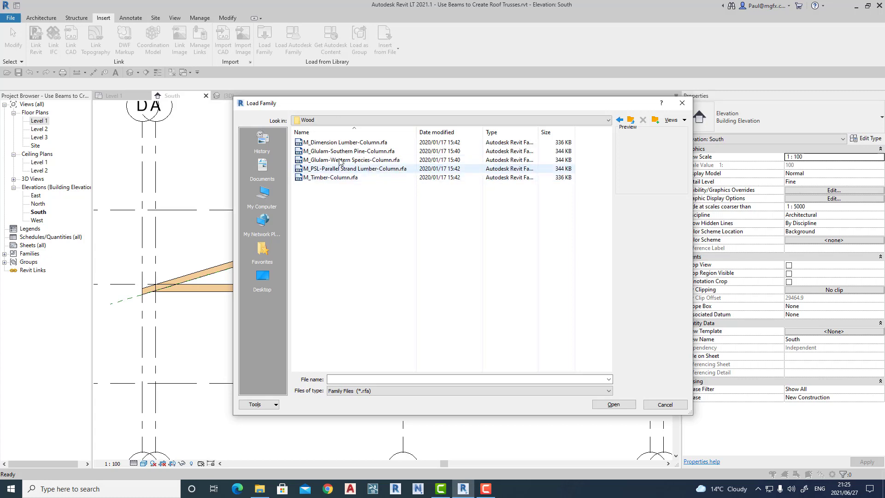
pyautogui.click(345, 141)
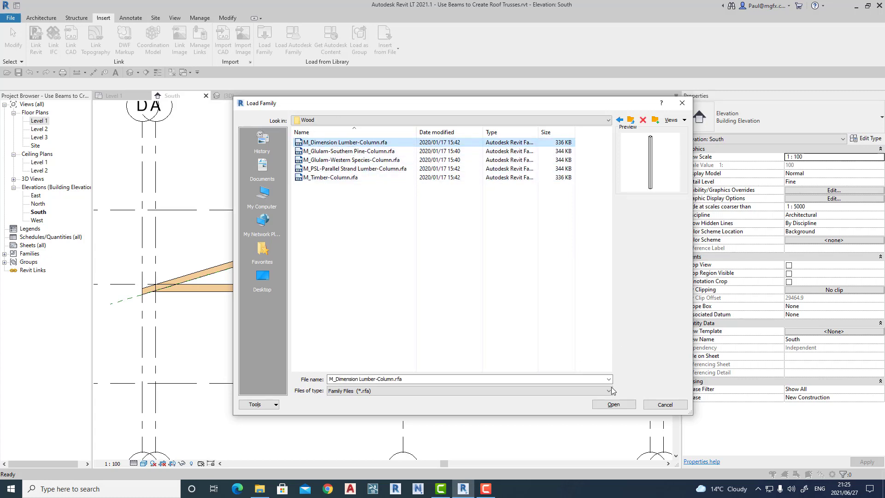
pyautogui.click(612, 404)
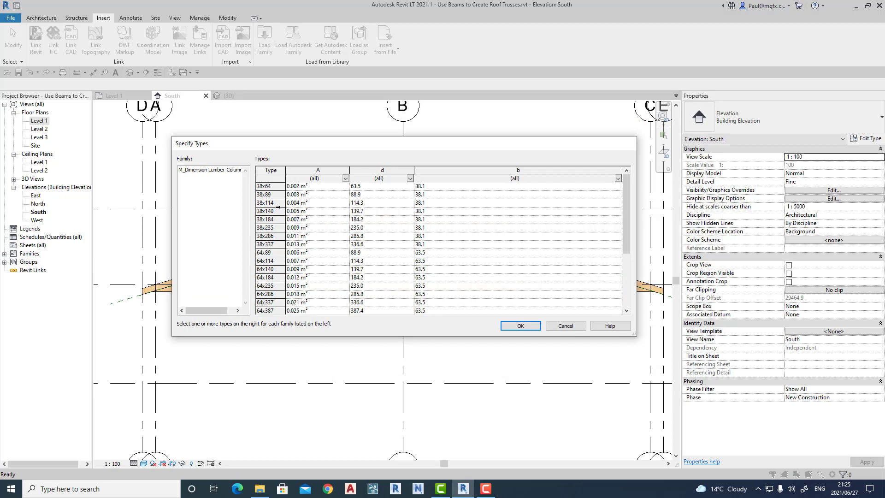
# Step: Choose the 64x184 type in Specify Types and confirm loading it
pyautogui.scroll(-3)
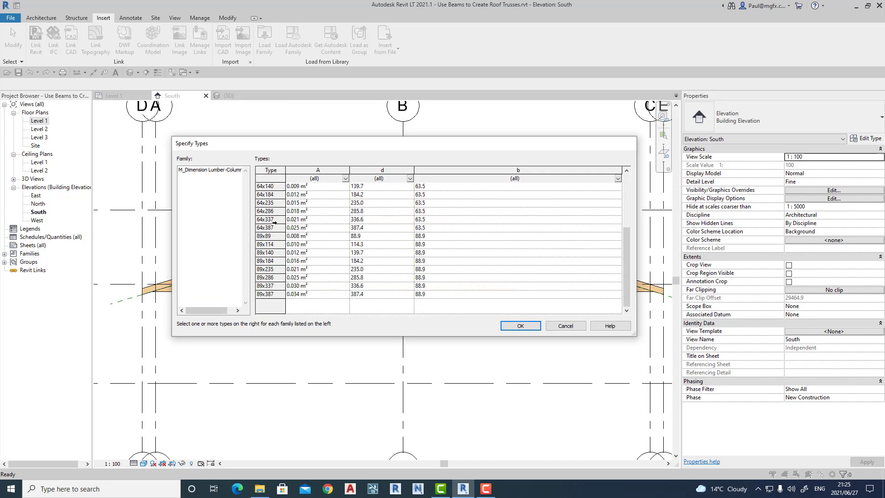
pyautogui.click(318, 194)
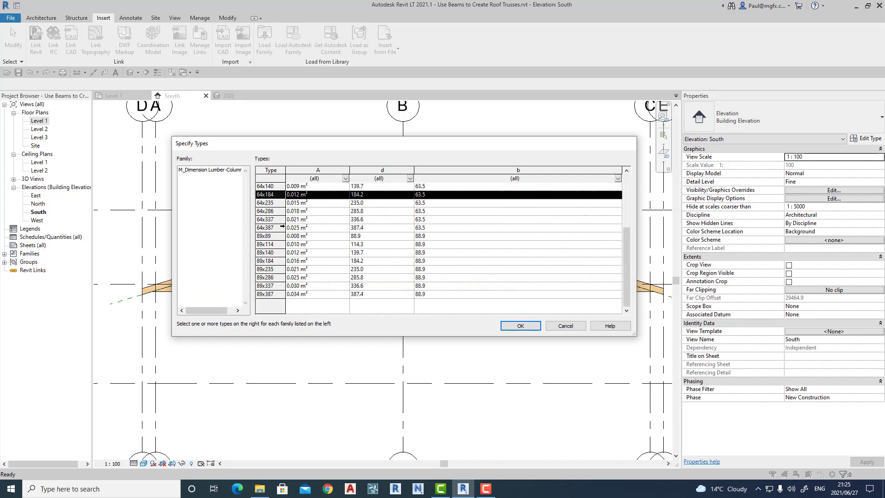
pyautogui.click(520, 326)
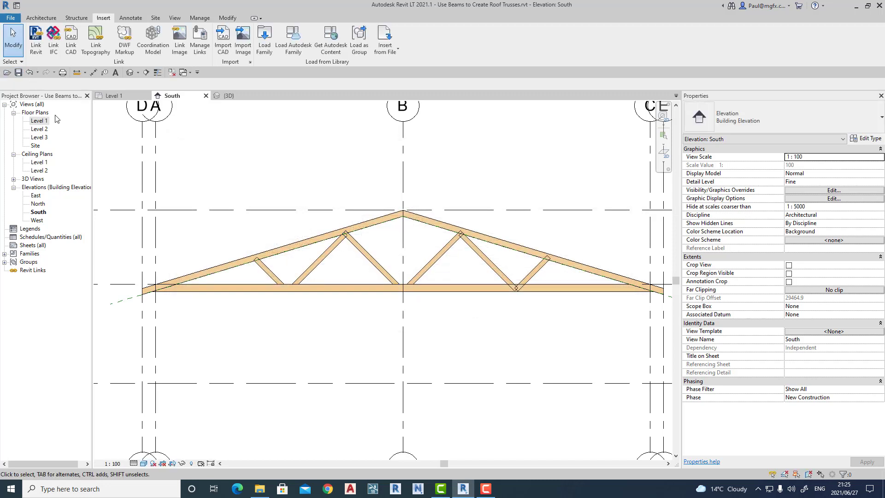
pyautogui.click(41, 17)
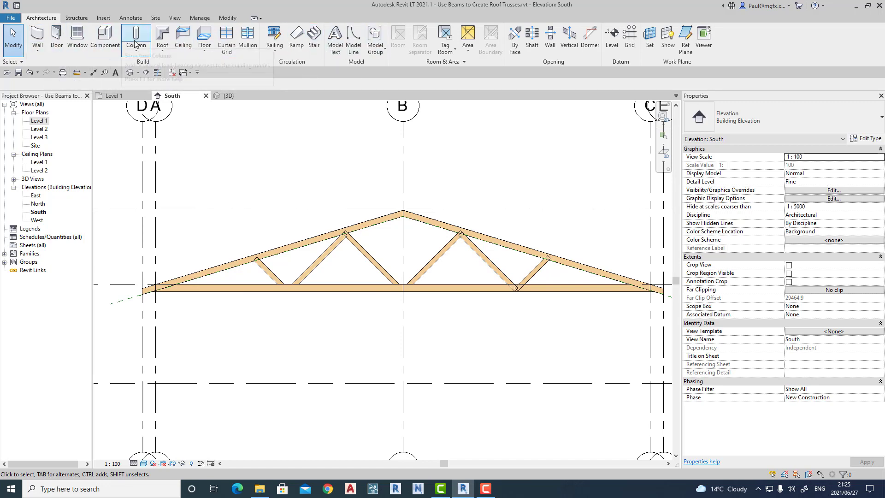
# Step: Start the Beam tool with M_Dimension Lumber 64x184 and Tag on Placement turned off
pyautogui.click(135, 37)
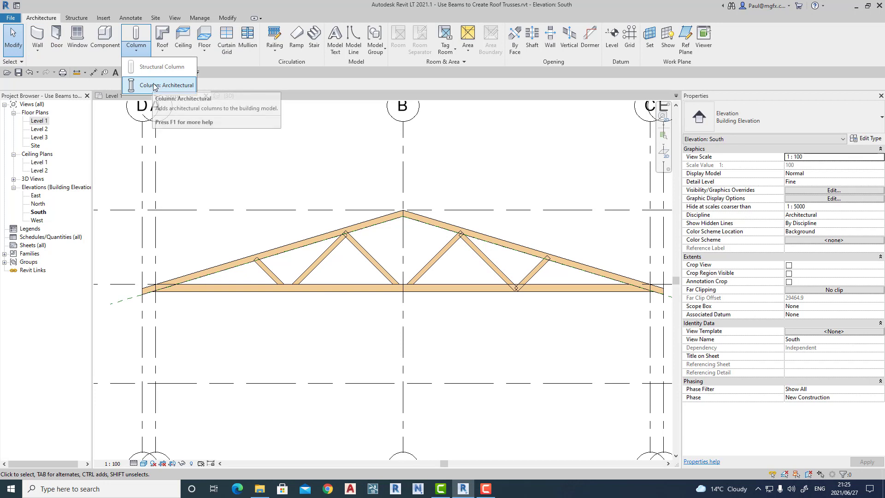
pyautogui.click(169, 85)
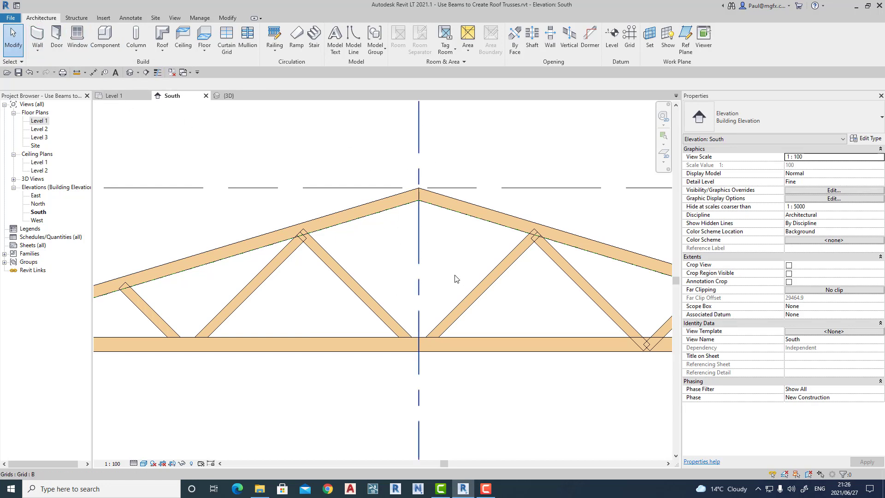
pyautogui.click(477, 293)
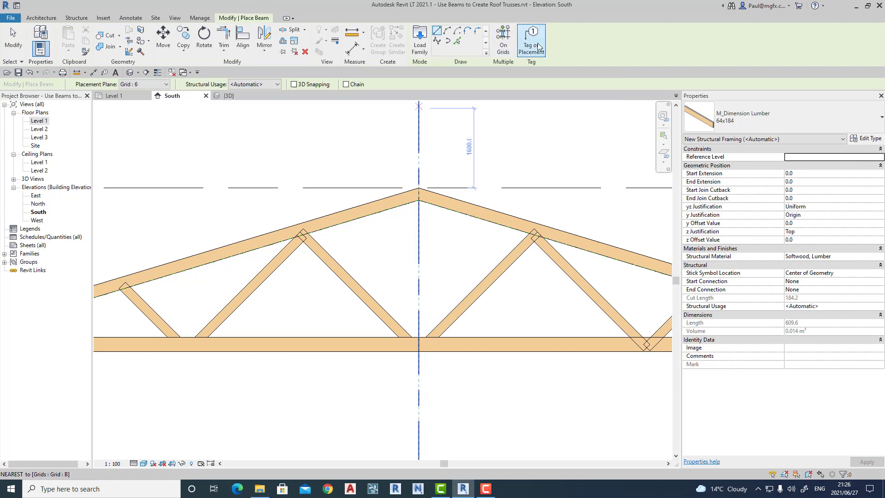
pyautogui.click(531, 40)
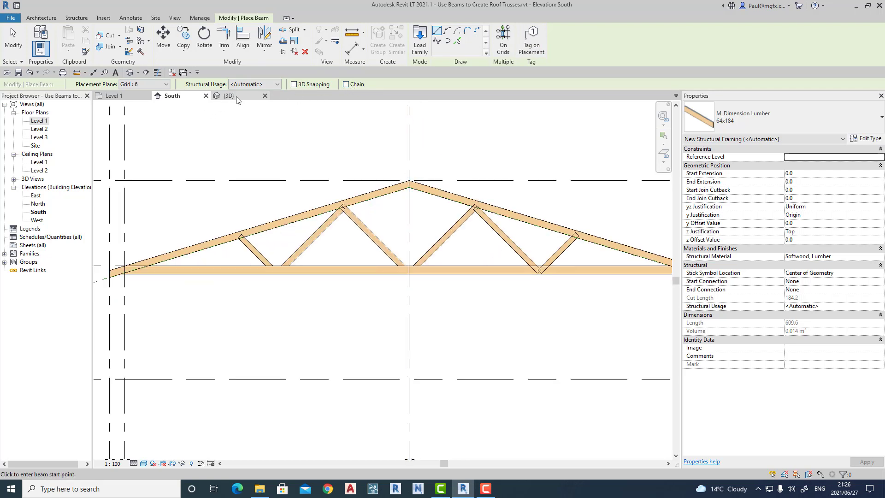
# Step: Place a vertical king post under the apex in 3D, then select all truss members
pyautogui.click(228, 96)
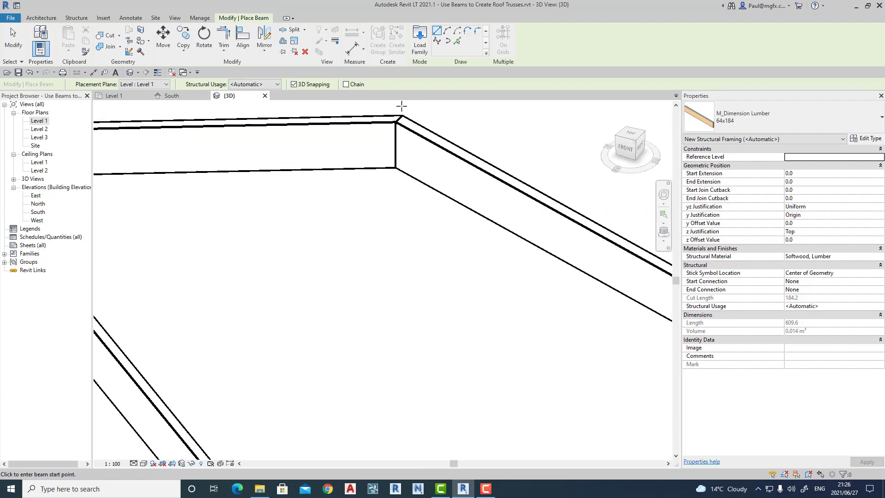
pyautogui.click(402, 119)
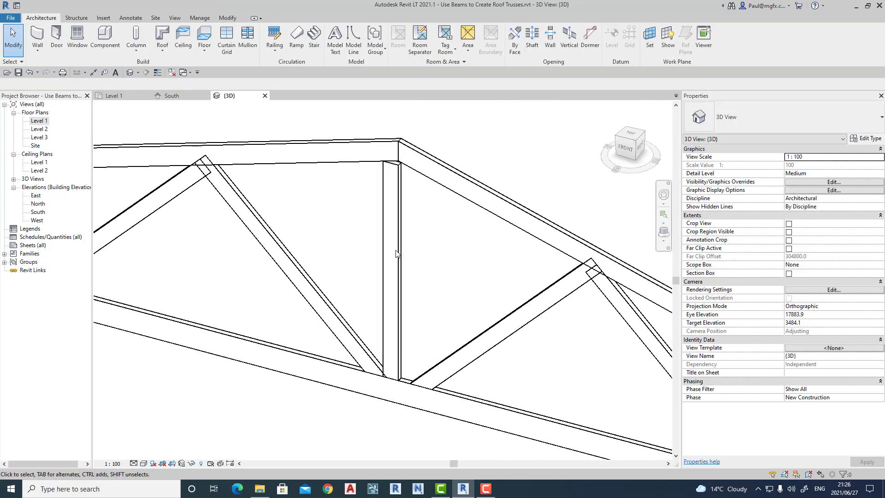
pyautogui.click(393, 254)
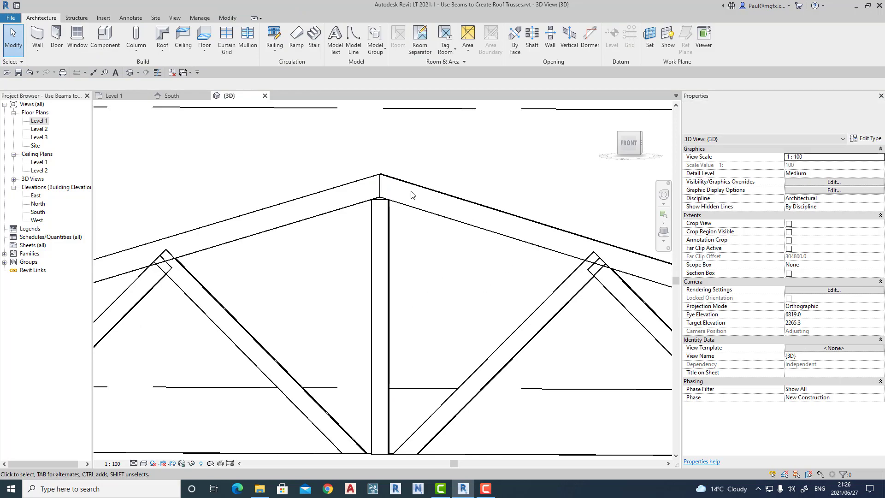
pyautogui.moveTo(412, 194); pyautogui.dragTo(405, 257)
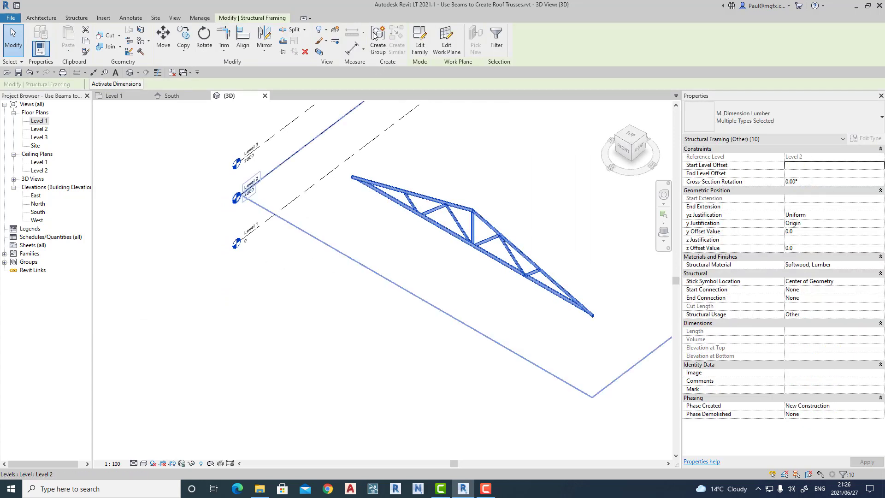
# Step: Group the ten selected truss members into model group Group 1
pyautogui.click(377, 40)
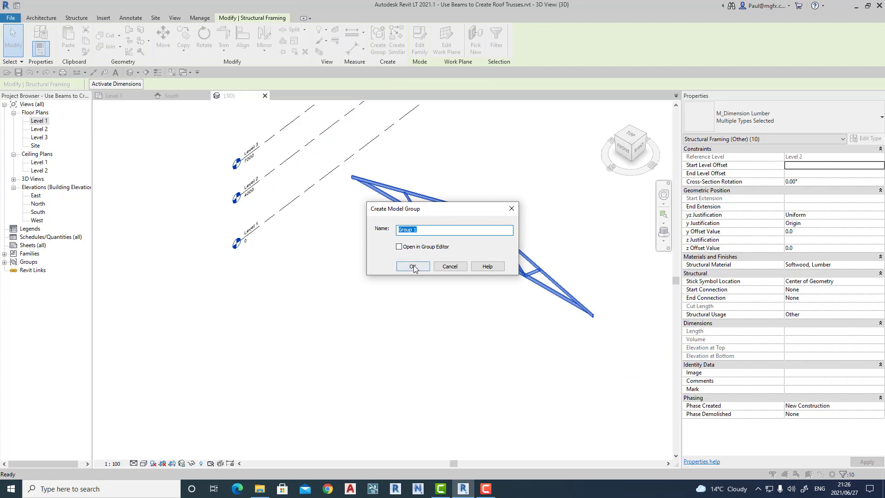
pyautogui.click(413, 266)
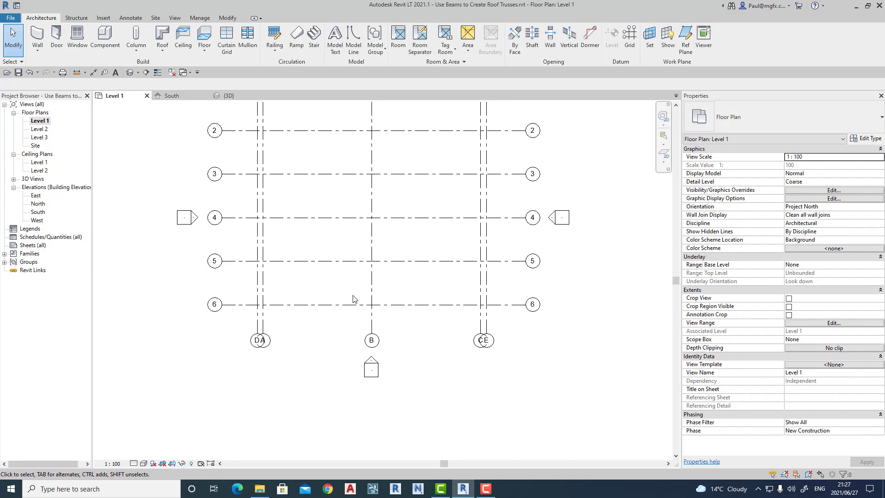
# Step: Set the plan's view range bottom to Unlimited
pyautogui.click(553, 263)
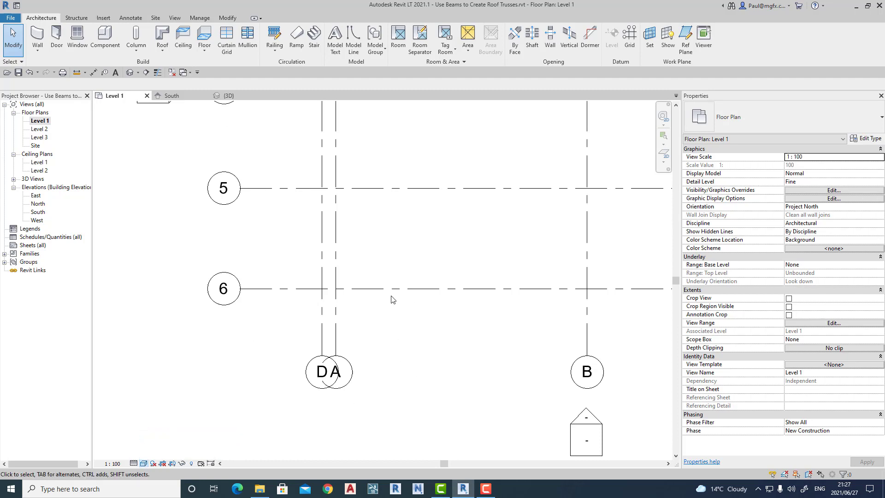
pyautogui.click(834, 322)
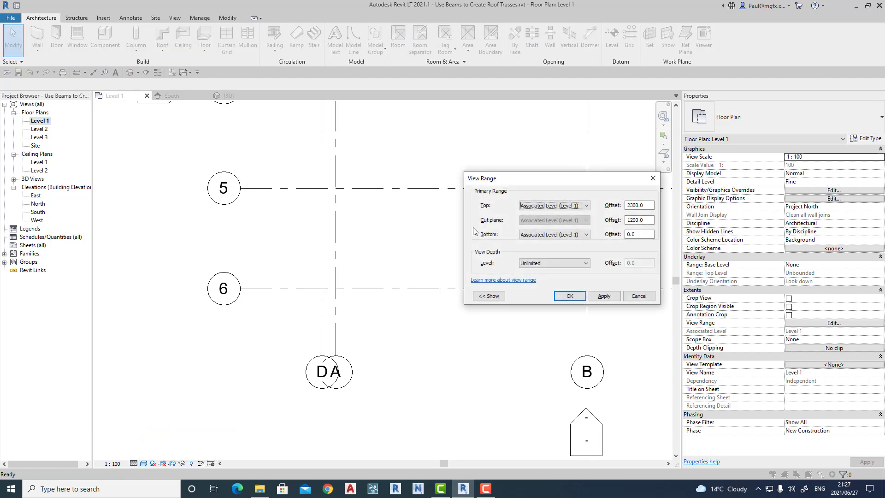
pyautogui.click(553, 234)
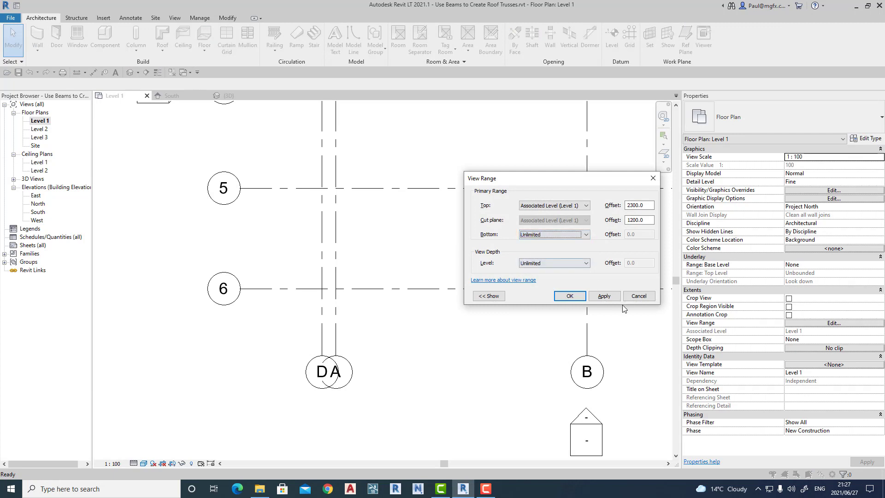
pyautogui.click(568, 296)
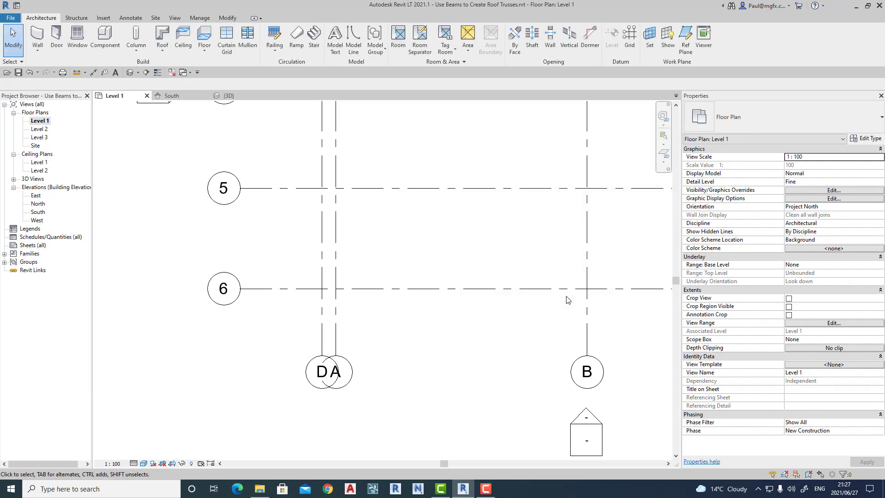
# Step: Confirm the visibility settings and open the Level 2 floor plan
pyautogui.click(832, 191)
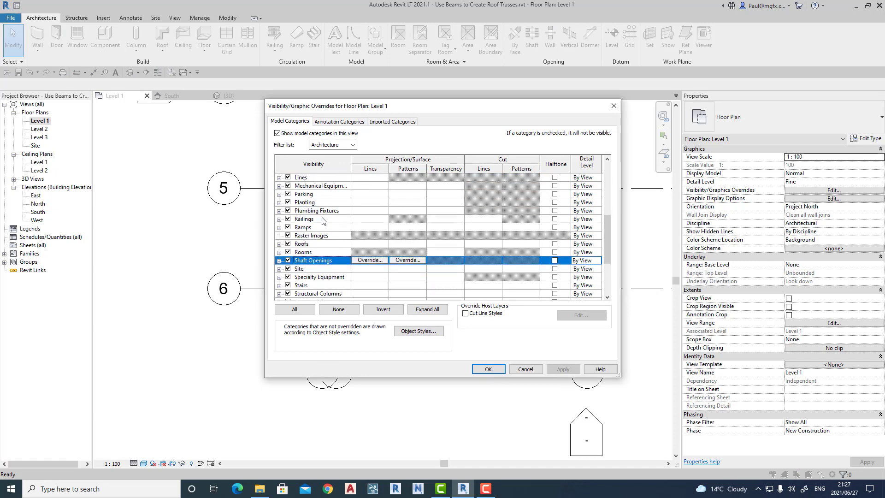
pyautogui.click(487, 369)
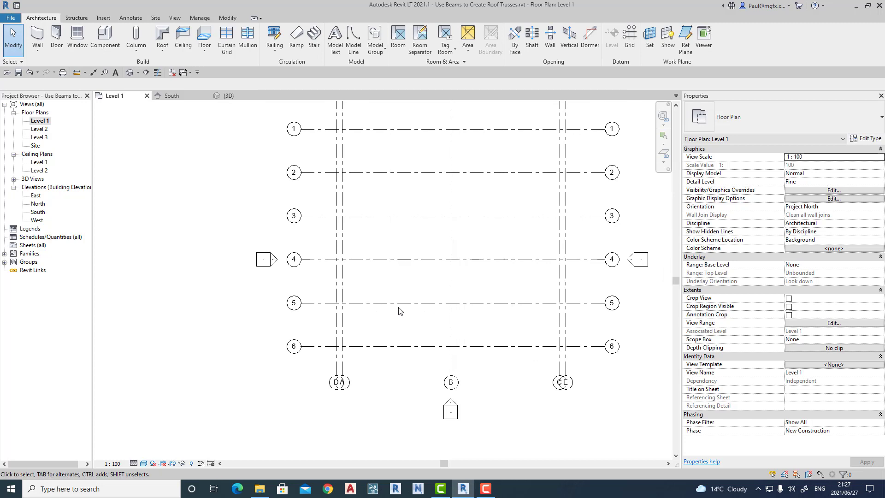
pyautogui.click(233, 96)
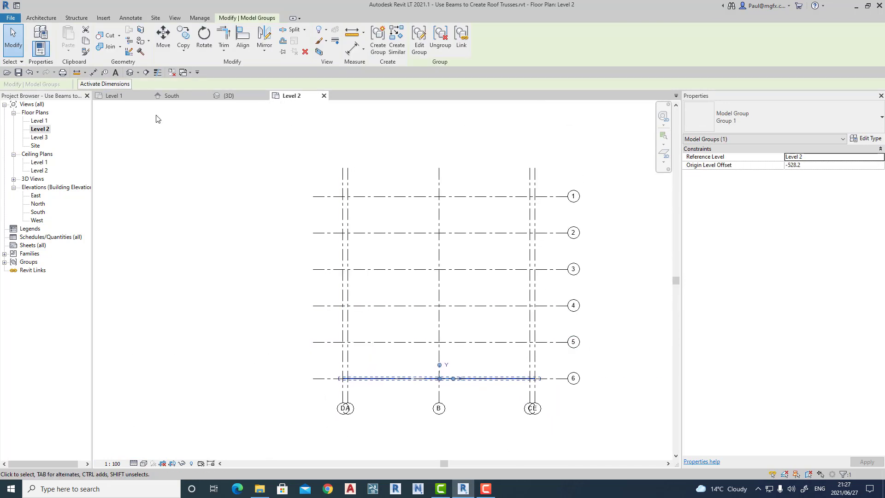
# Step: Start arraying the truss group with the number of copies set to 6
pyautogui.click(183, 43)
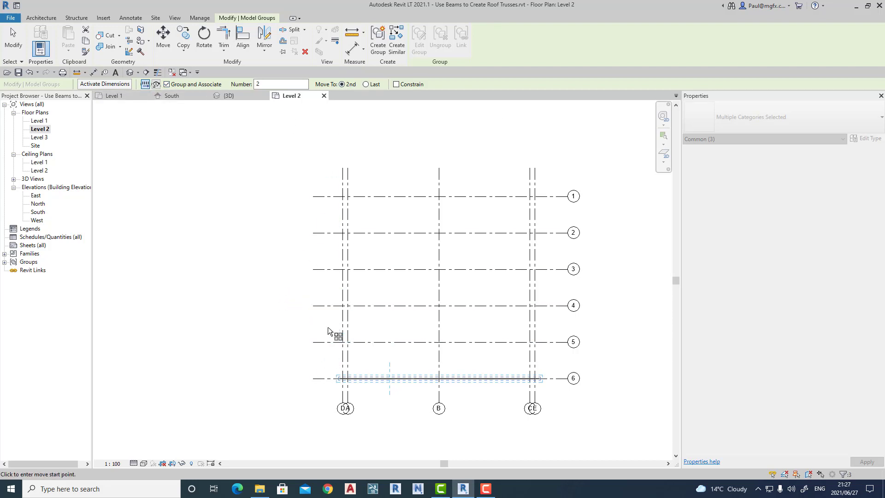
pyautogui.click(281, 84)
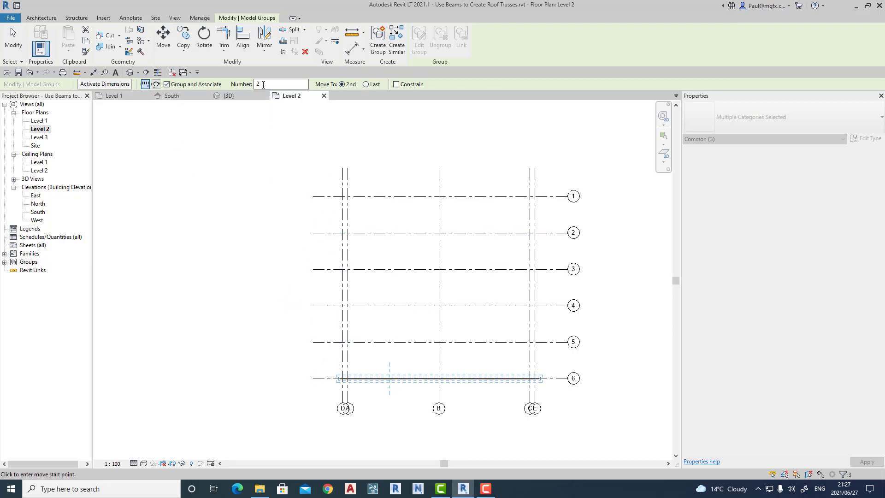
pyautogui.write('6')
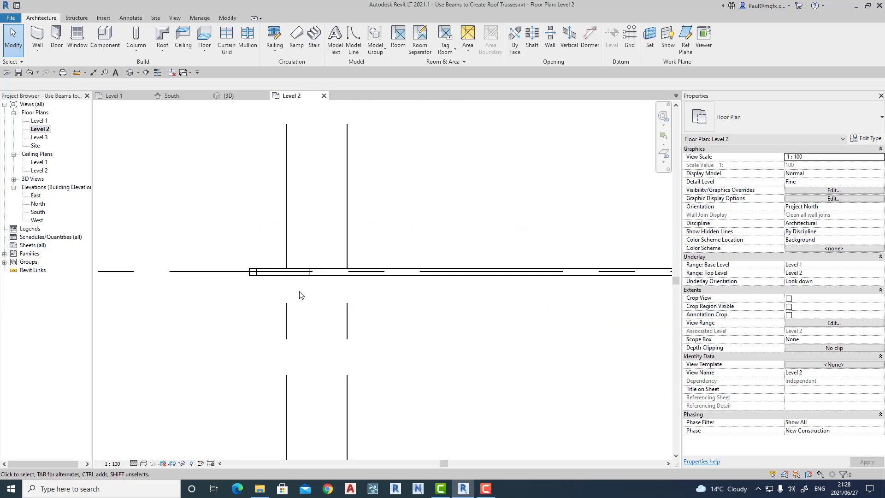
# Step: Close the Level 1 and Level 2 plans and tile the 3D view beside the South elevation
pyautogui.click(229, 95)
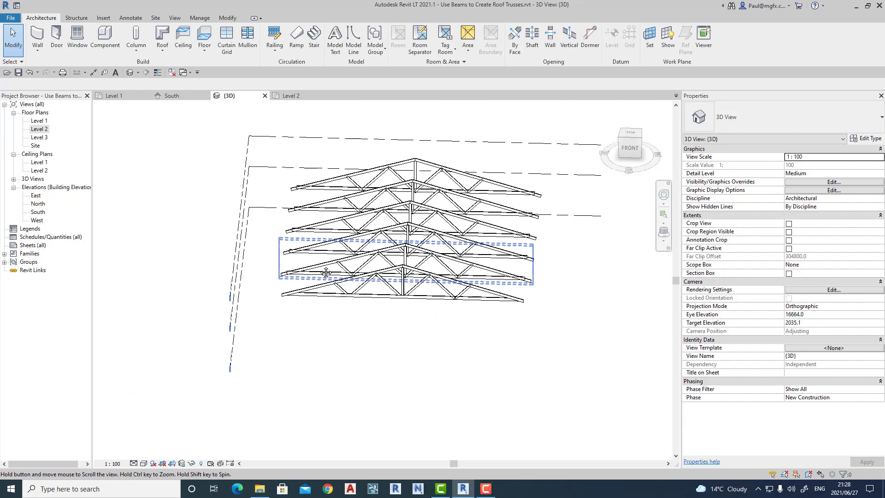
pyautogui.click(292, 95)
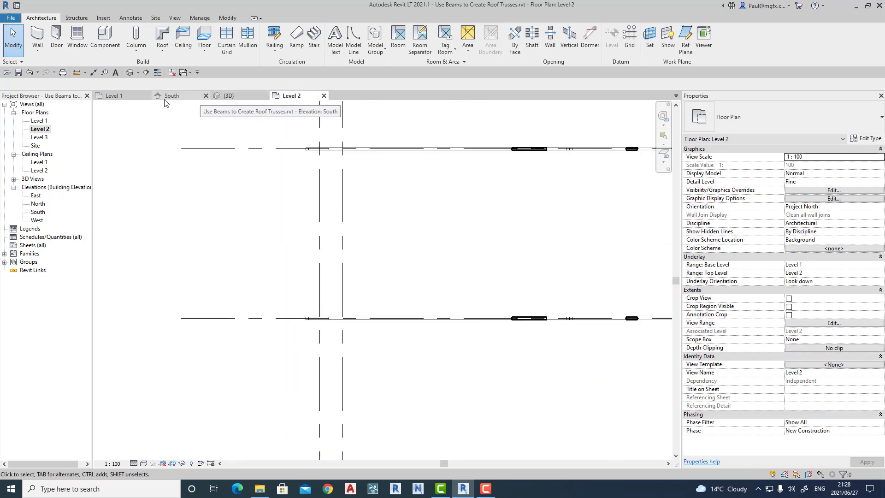
pyautogui.click(172, 96)
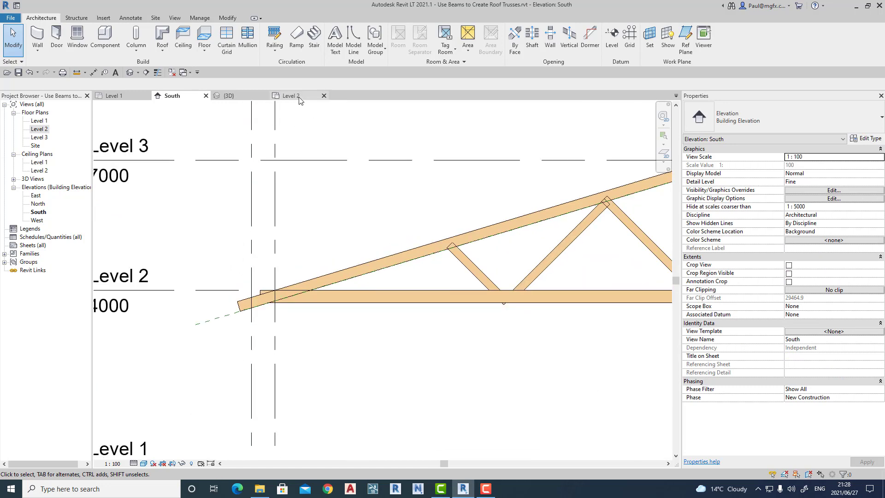
pyautogui.click(116, 96)
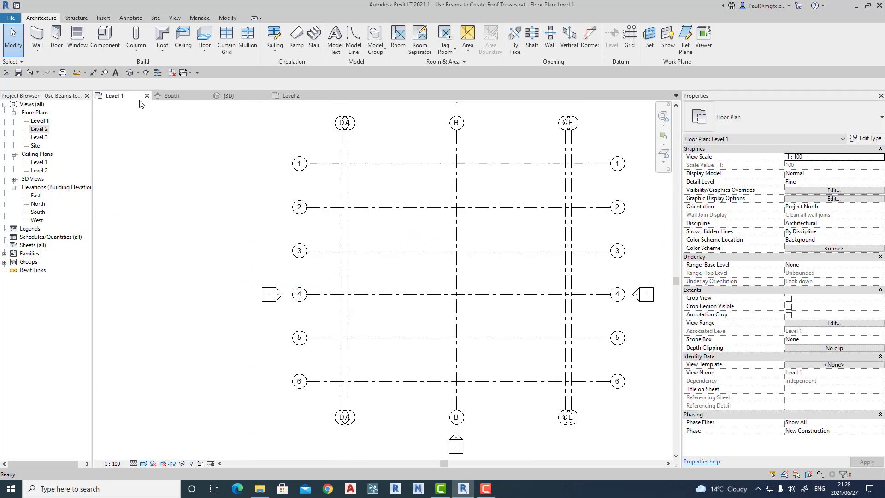
pyautogui.click(173, 95)
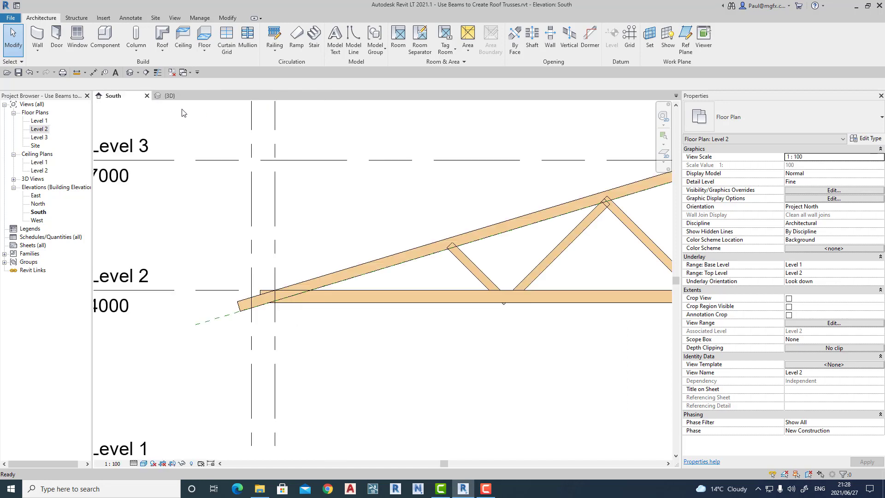
pyautogui.click(170, 96)
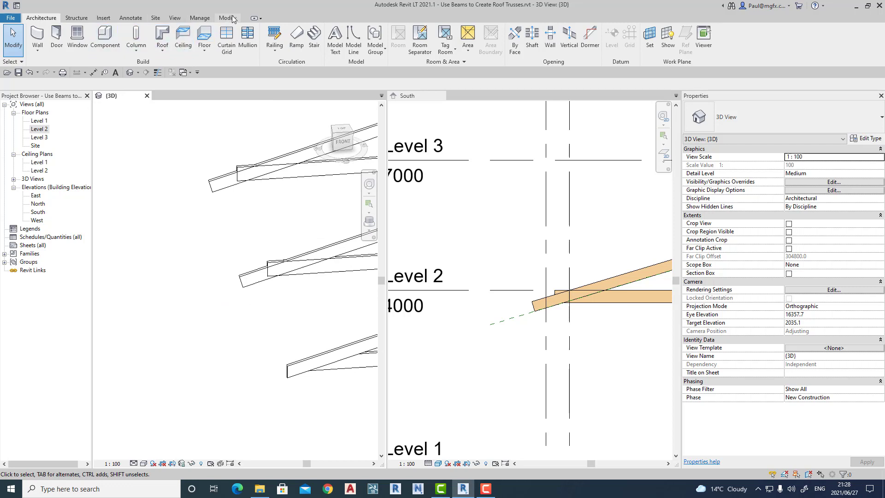
pyautogui.click(227, 18)
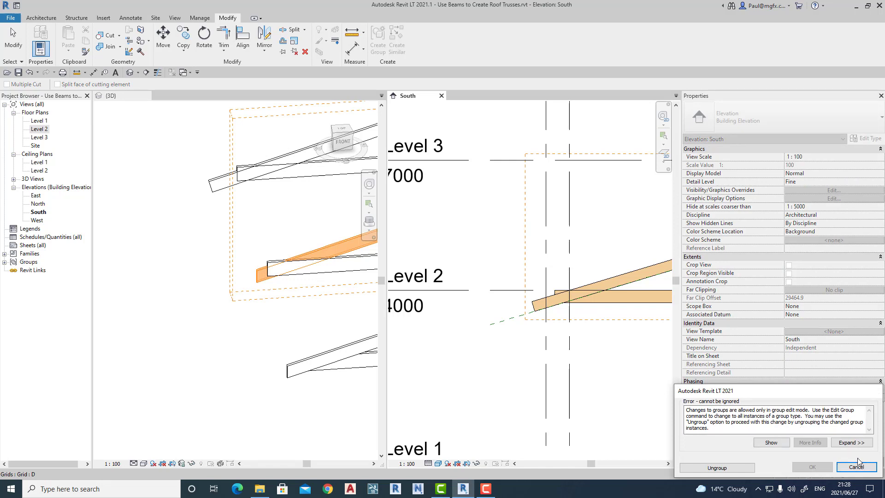
pyautogui.click(857, 467)
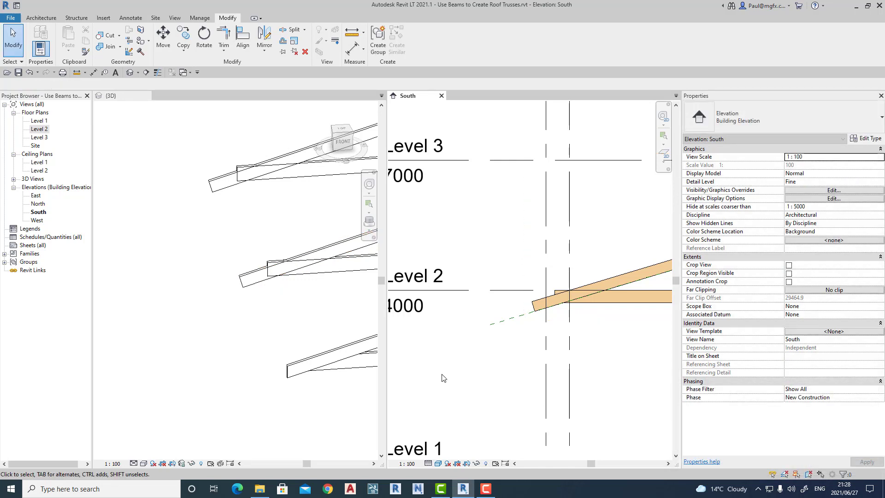
pyautogui.click(111, 96)
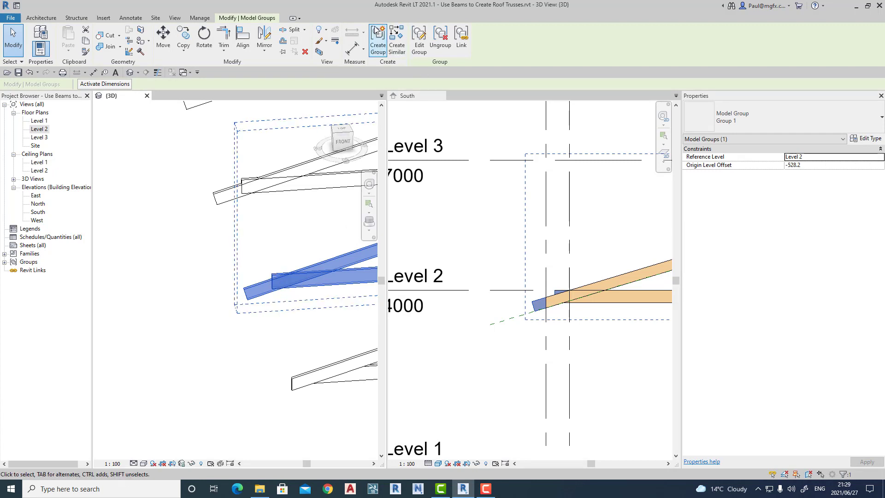
pyautogui.moveTo(419, 37)
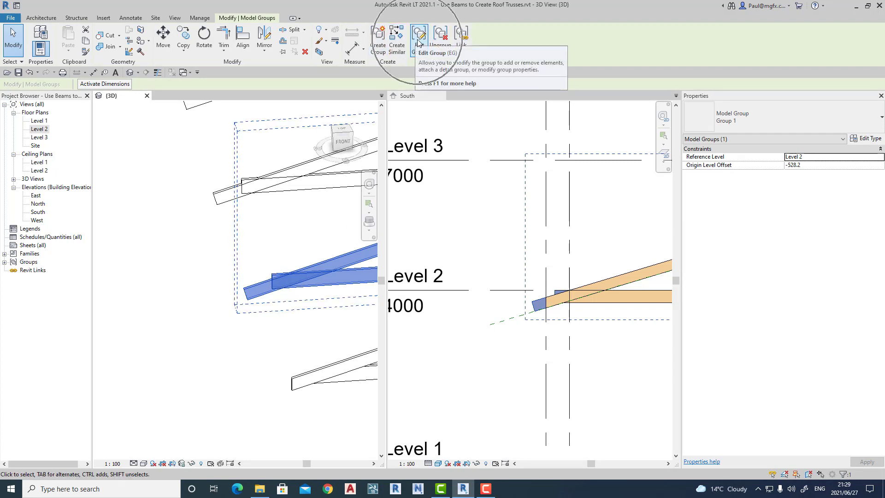
pyautogui.click(419, 37)
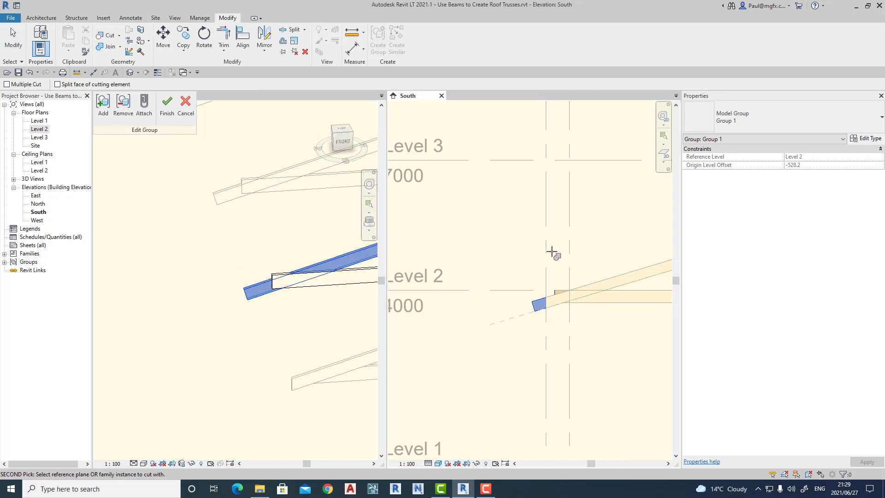
pyautogui.click(144, 103)
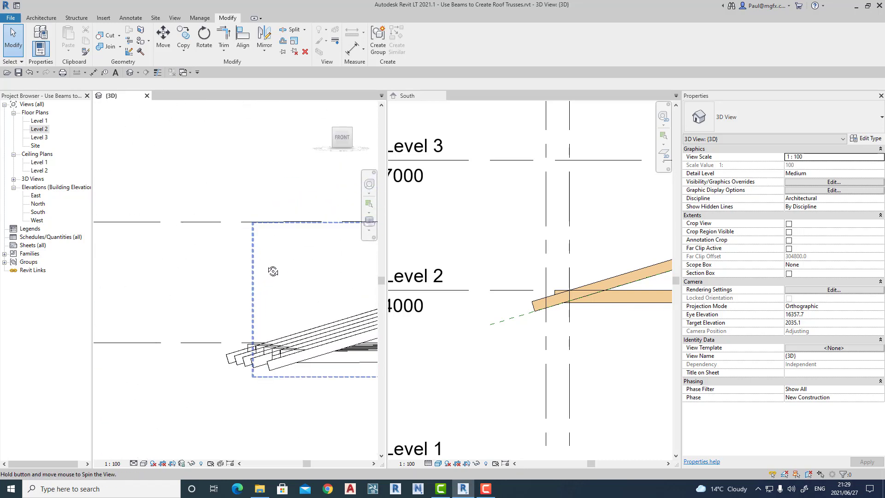
# Step: Select all six arrayed truss groups in 3D and ungroup them into individual beams
pyautogui.moveTo(274, 271); pyautogui.dragTo(266, 289)
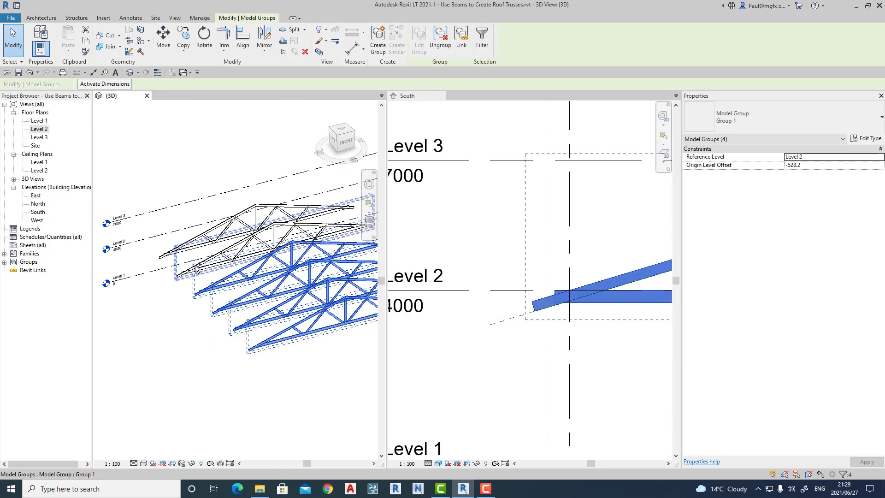
pyautogui.click(439, 38)
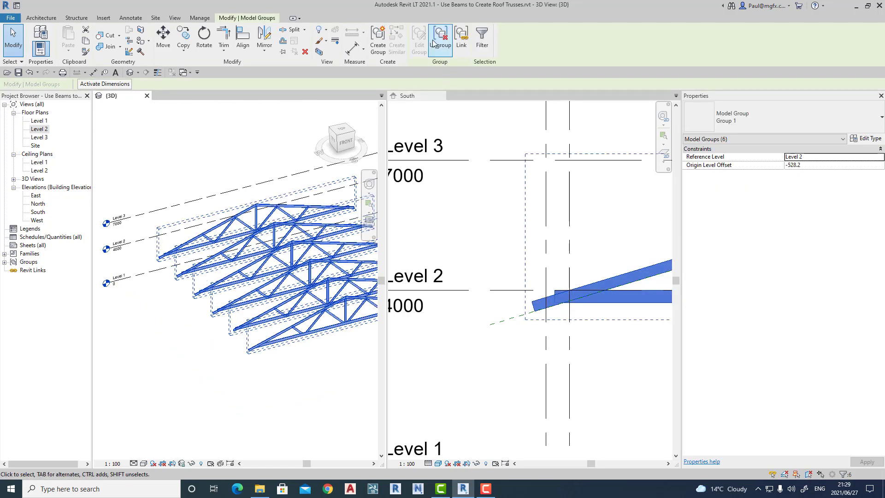
pyautogui.click(440, 40)
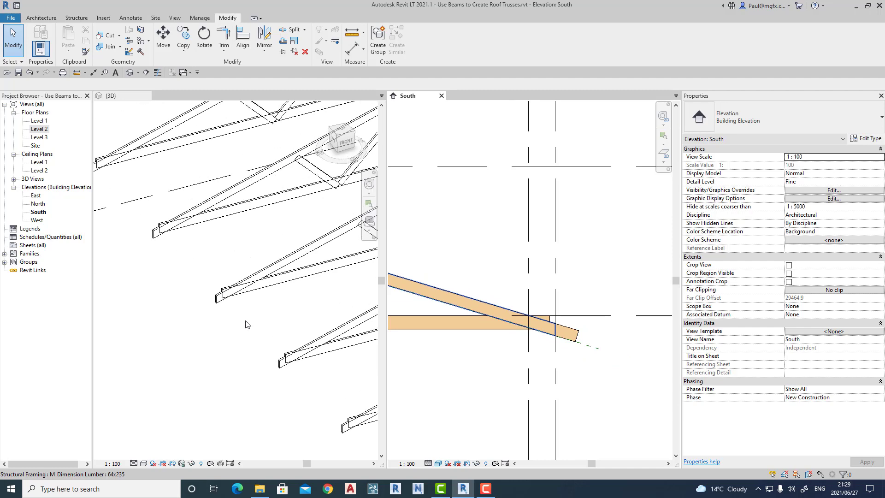
pyautogui.click(110, 95)
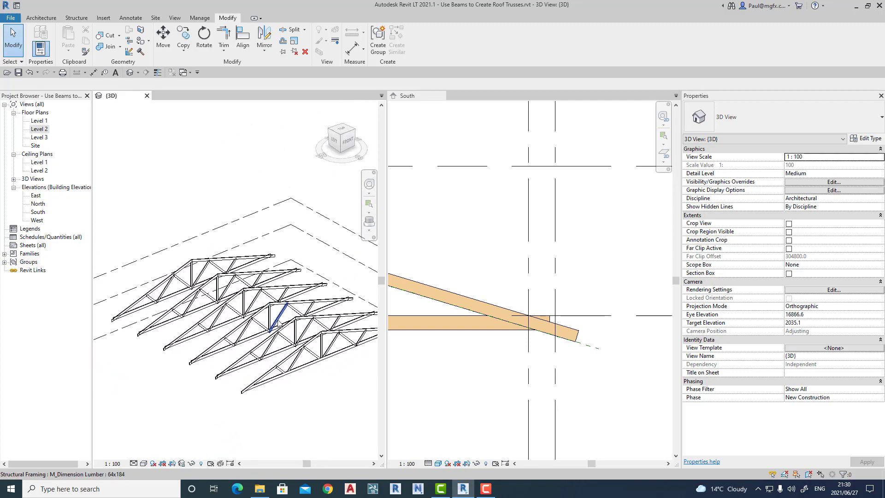
pyautogui.moveTo(288, 316)
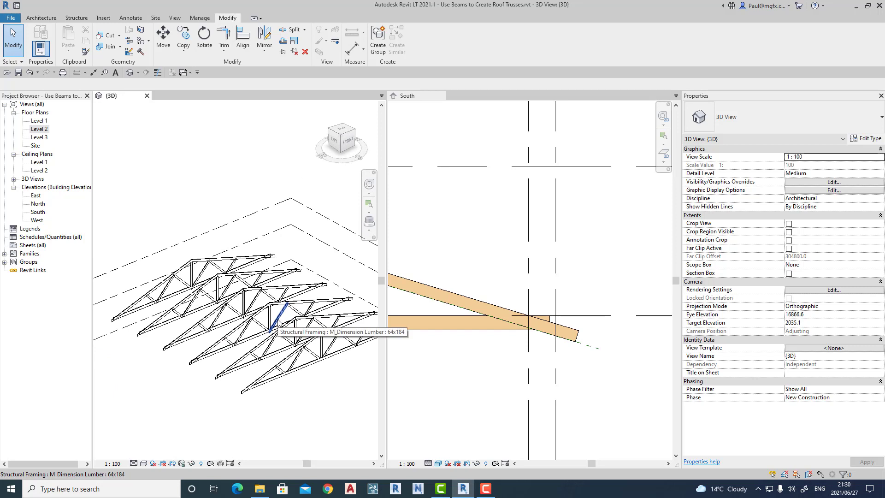
pyautogui.click(277, 321)
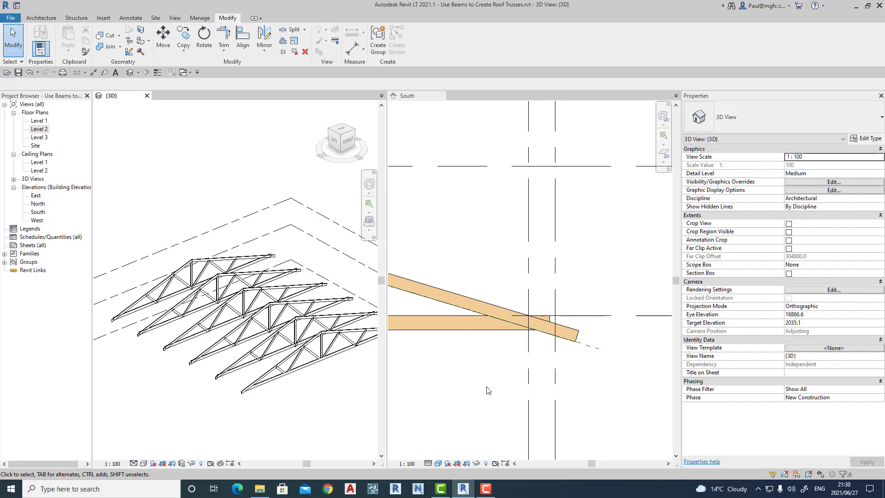
pyautogui.click(216, 287)
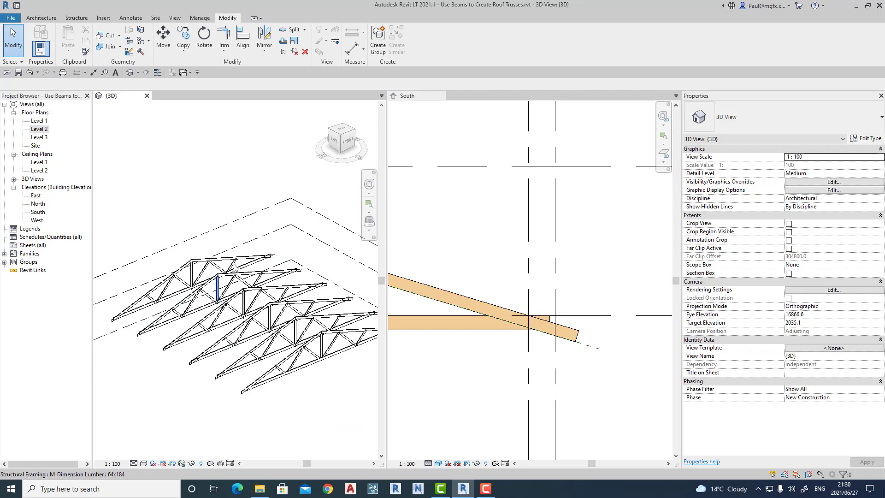